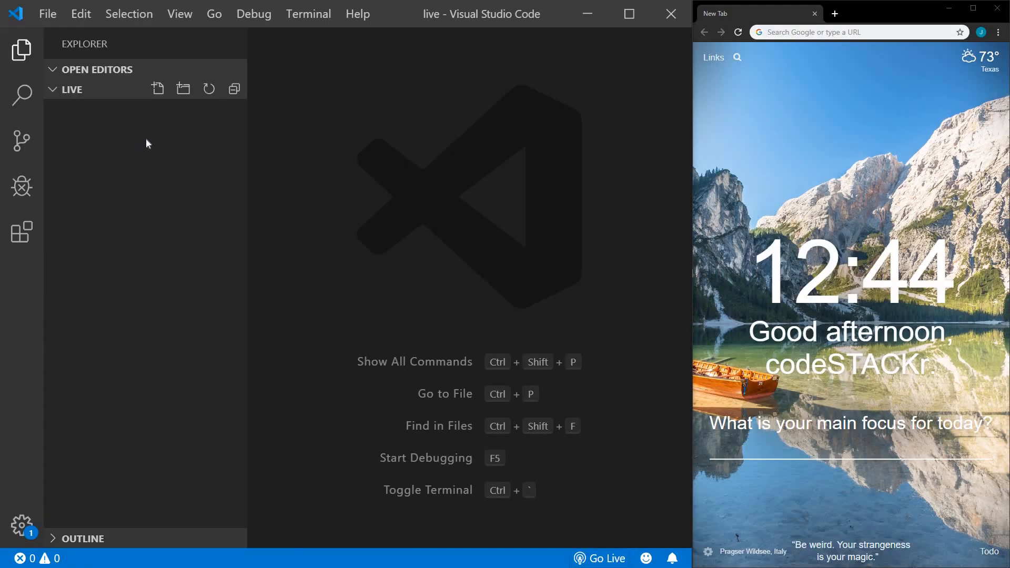
Step: Create index.html with HTML boilerplate titled 'CSS Hamburger Animation'
{"action": "type", "text": "index.ht"}
{"action": "type", "text": "!"}
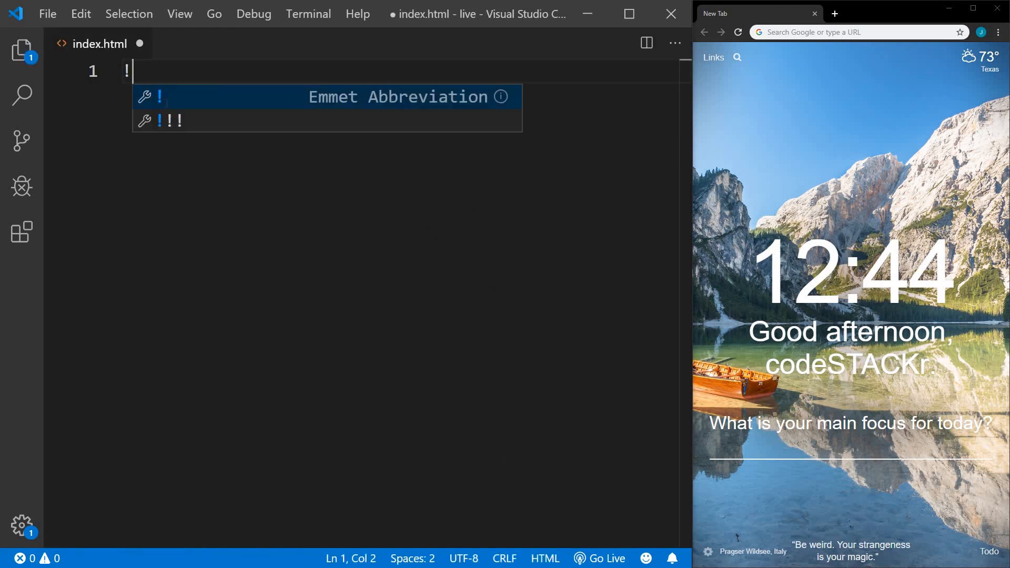
{"action": "key", "text": "Tab"}
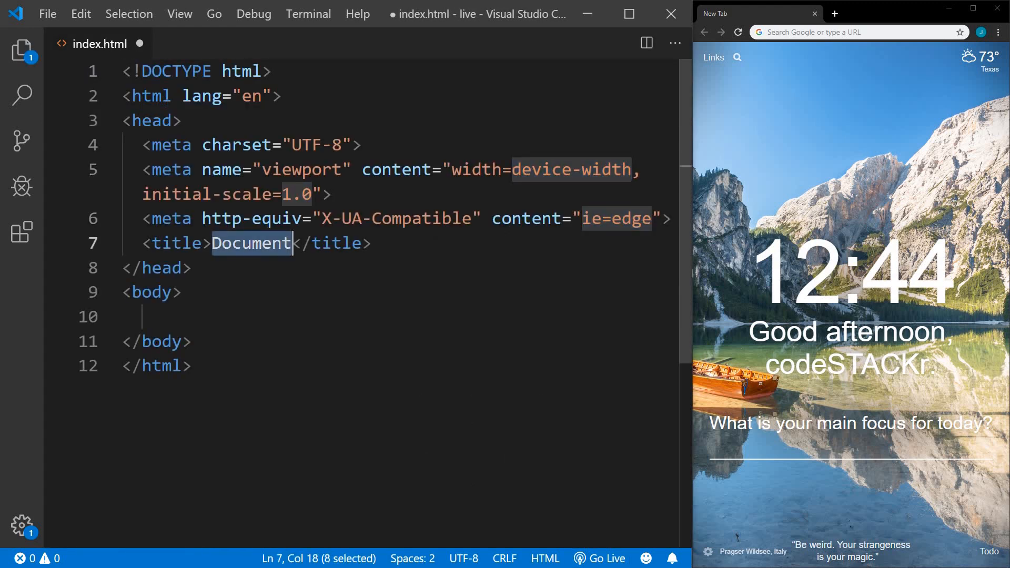
{"action": "type", "text": "CSS Hamburger Animati"}
{"action": "left_click", "coordinate": [400, 316]}
{"action": "type", "text": "."}
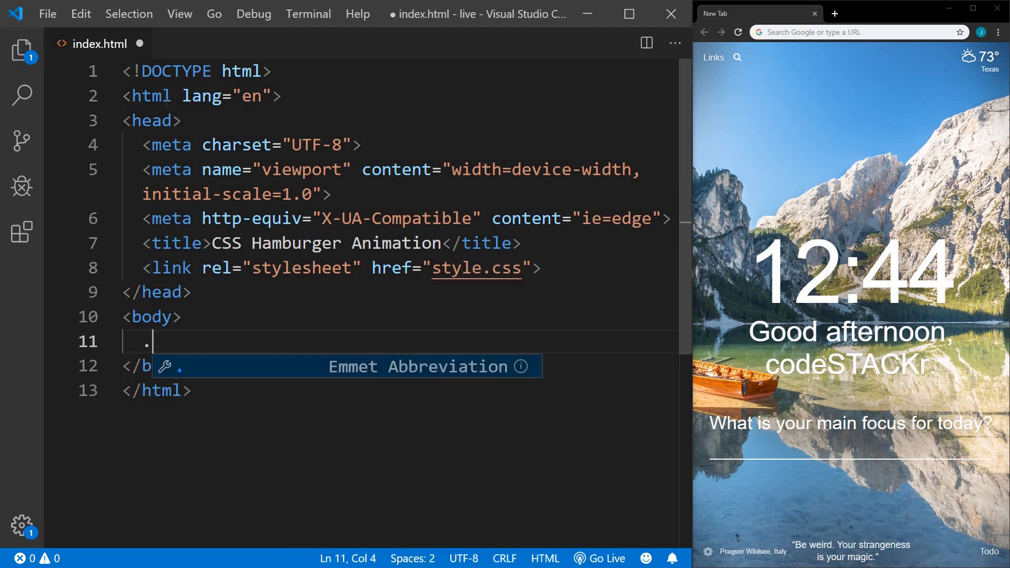
Step: Add a menu-btn div containing a nested menu-btn__burger div via Emmet
{"action": "type", "text": "menu"}
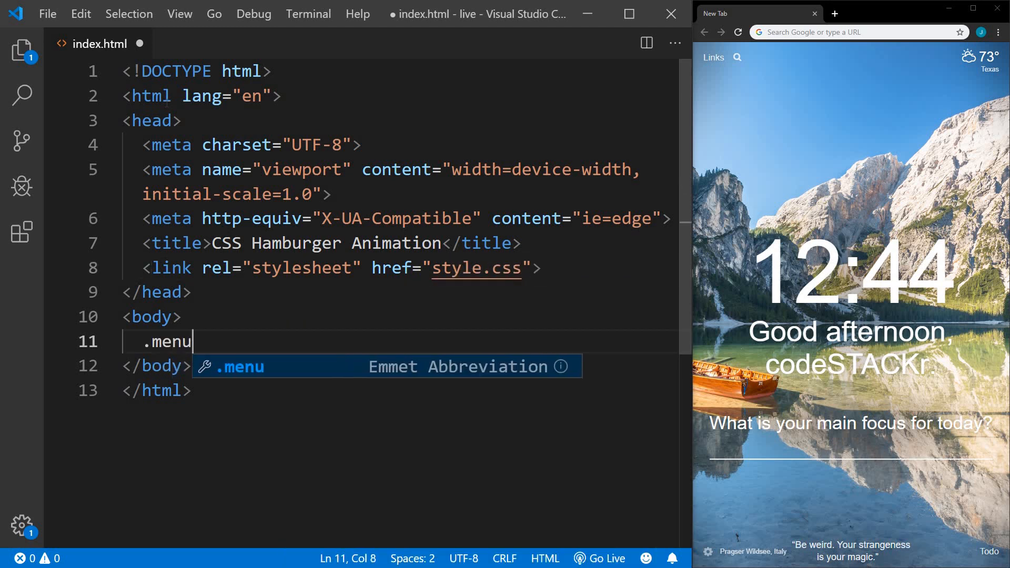
{"action": "key", "text": "Tab"}
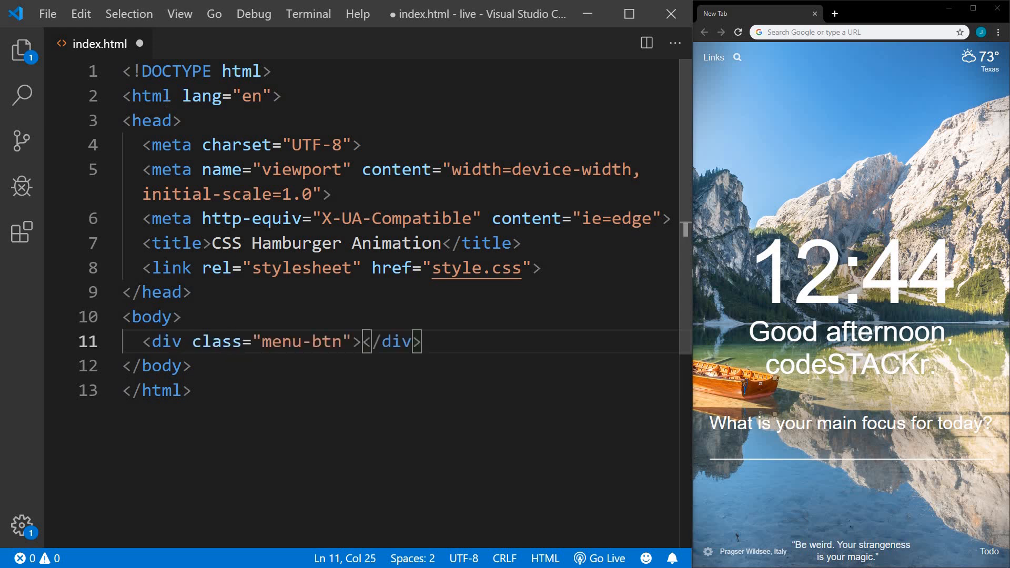
{"action": "type", "text": ".menu-btn__be"}
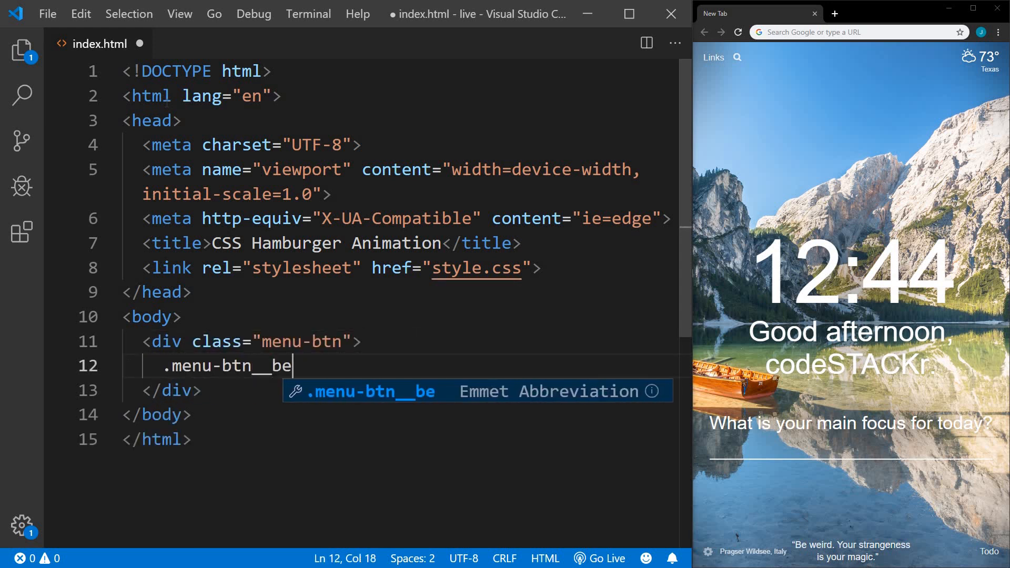
{"action": "key", "text": "Tab"}
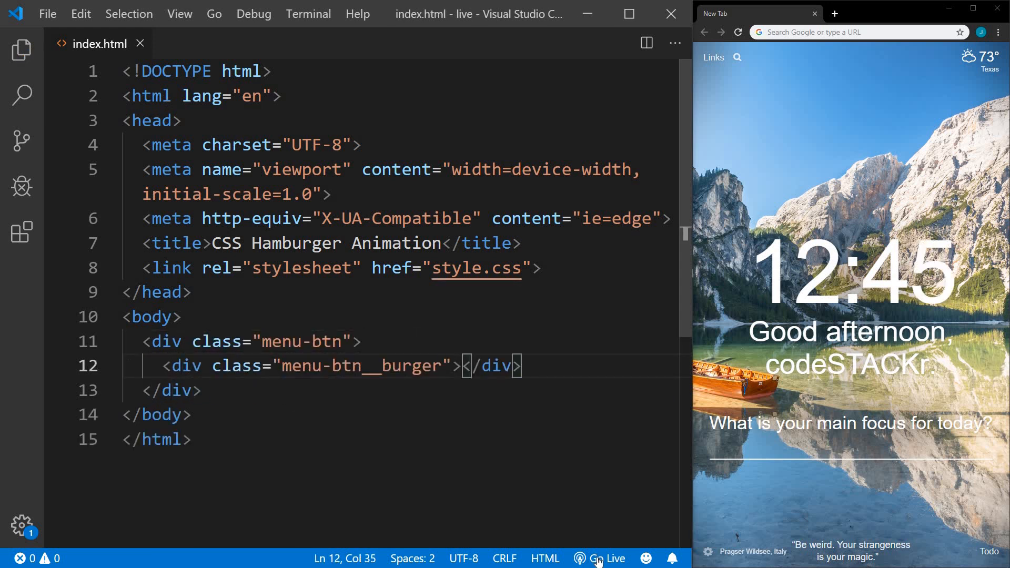
{"action": "mouse_move", "coordinate": [597, 562]}
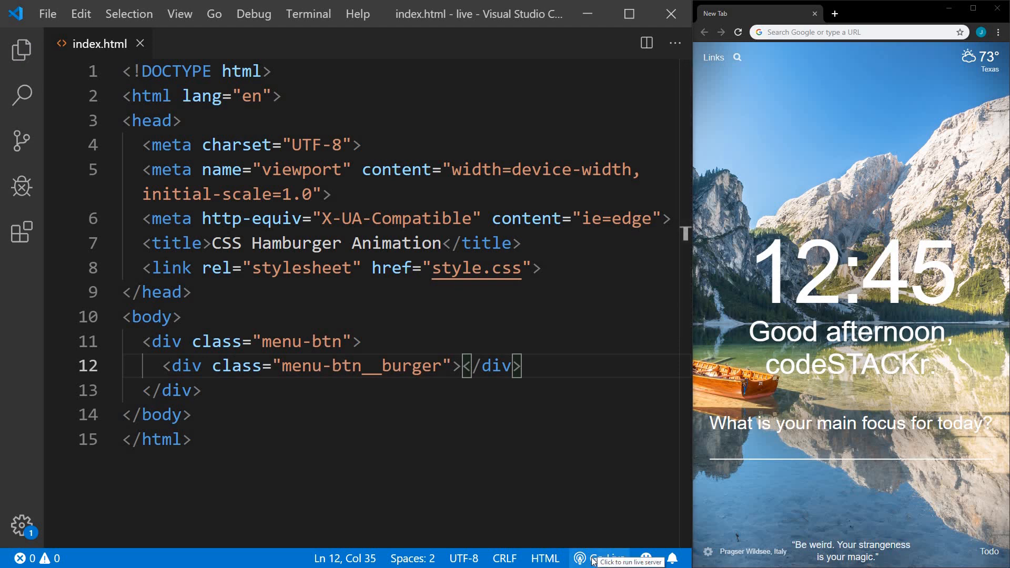
Step: Launch the live preview in Chrome and start style.css with a box-sizing/margin reset
{"action": "left_click", "coordinate": [604, 558]}
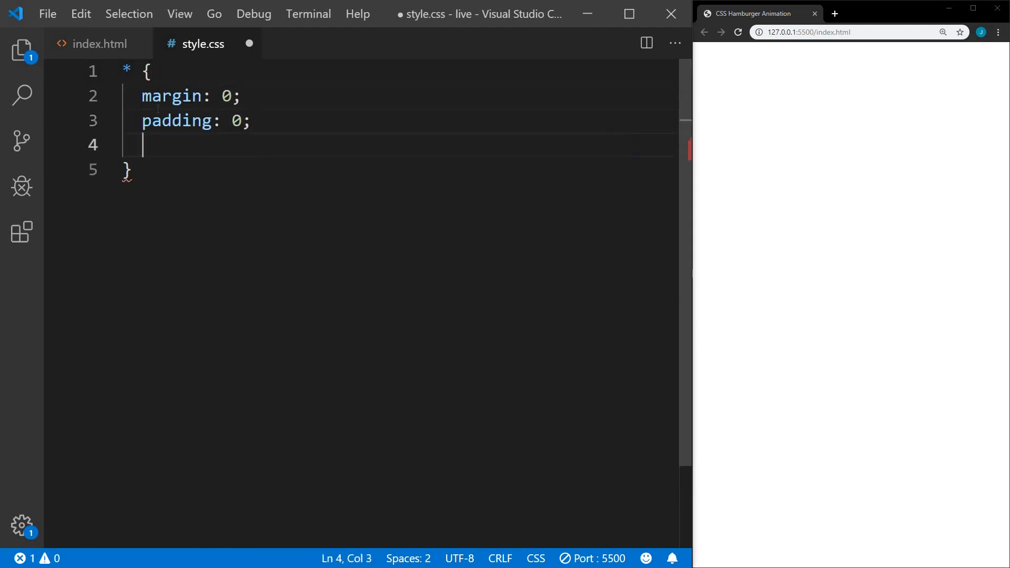
{"action": "type", "text": "box-sizing: border-box;"}
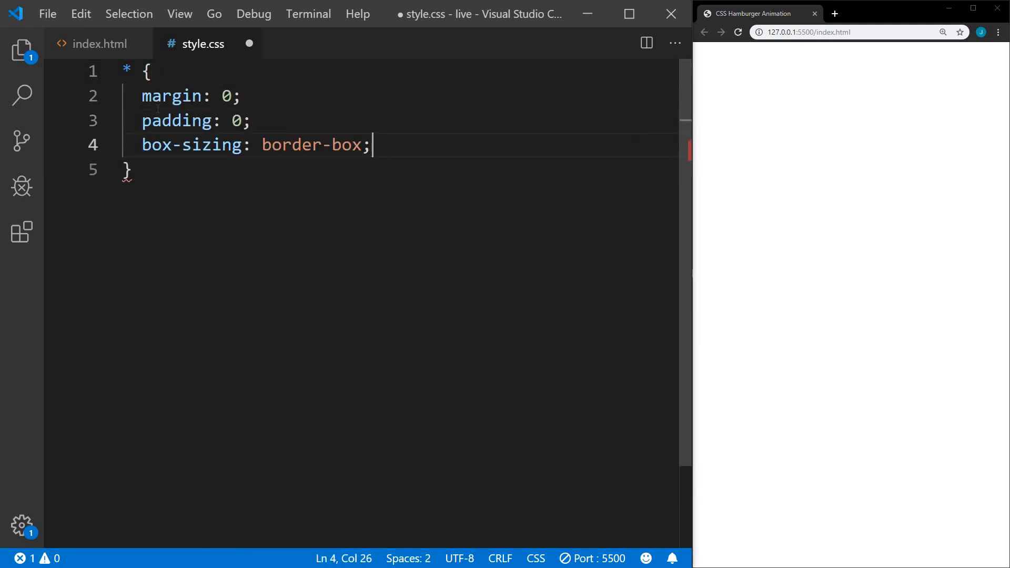
{"action": "type", "text": "body {"}
{"action": "left_click", "coordinate": [400, 244]}
{"action": "type", "text": "display: flex;"}
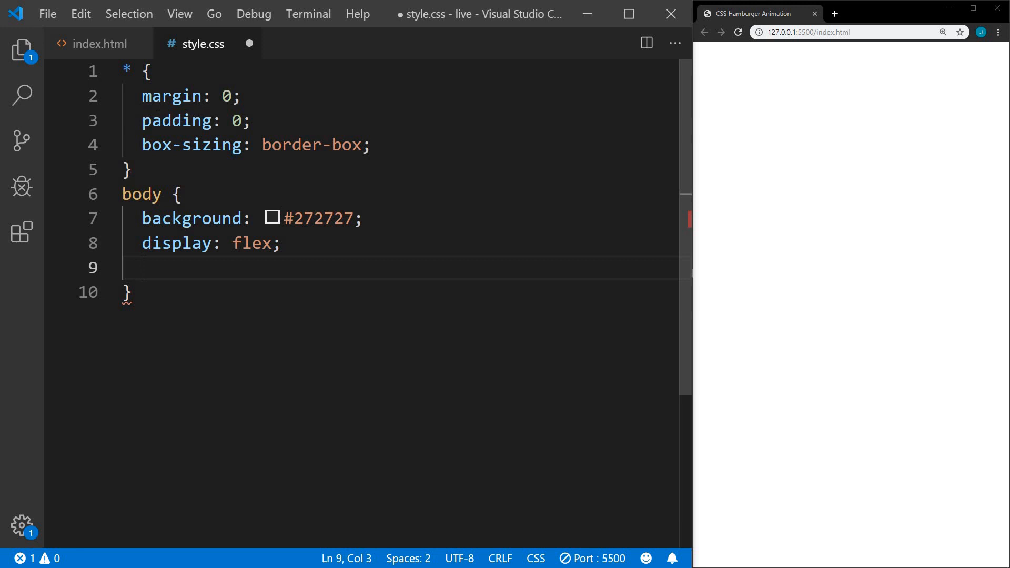
Step: Style body as a flex container centred both ways with min-height 100vh
{"action": "type", "text": "justify-content: center;"}
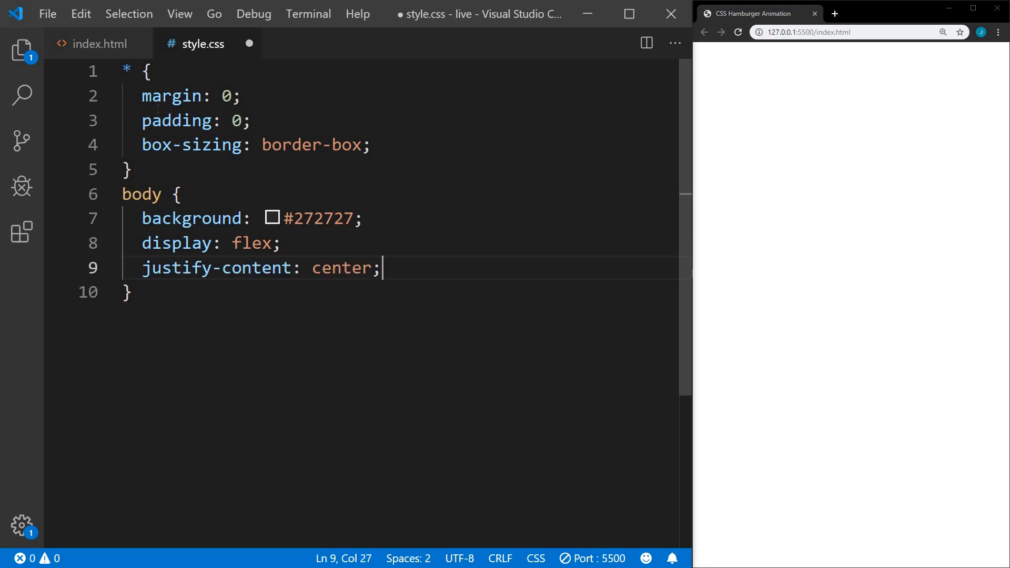
{"action": "type", "text": "align-items: center;"}
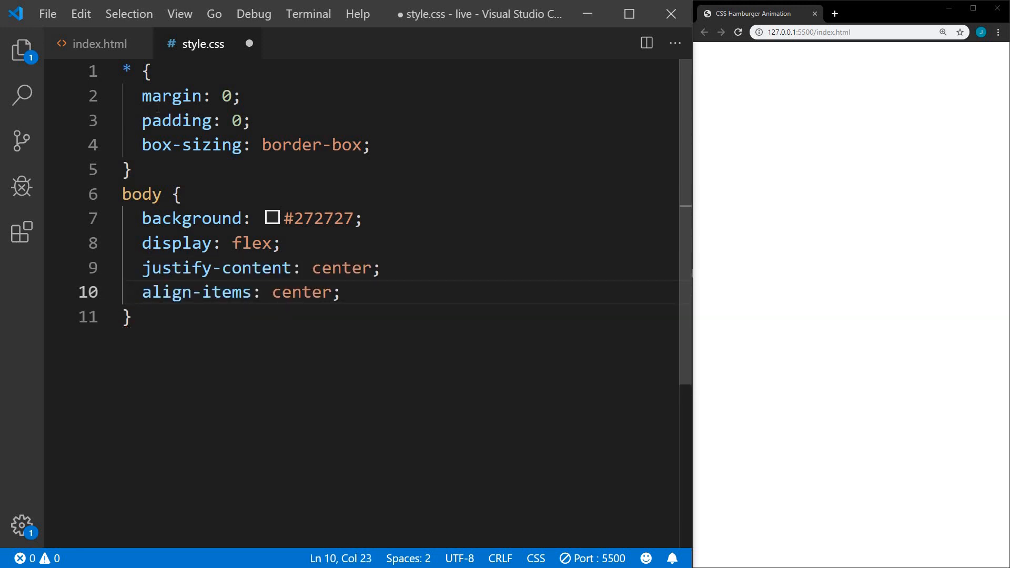
{"action": "type", "text": "min-height: 100vh;"}
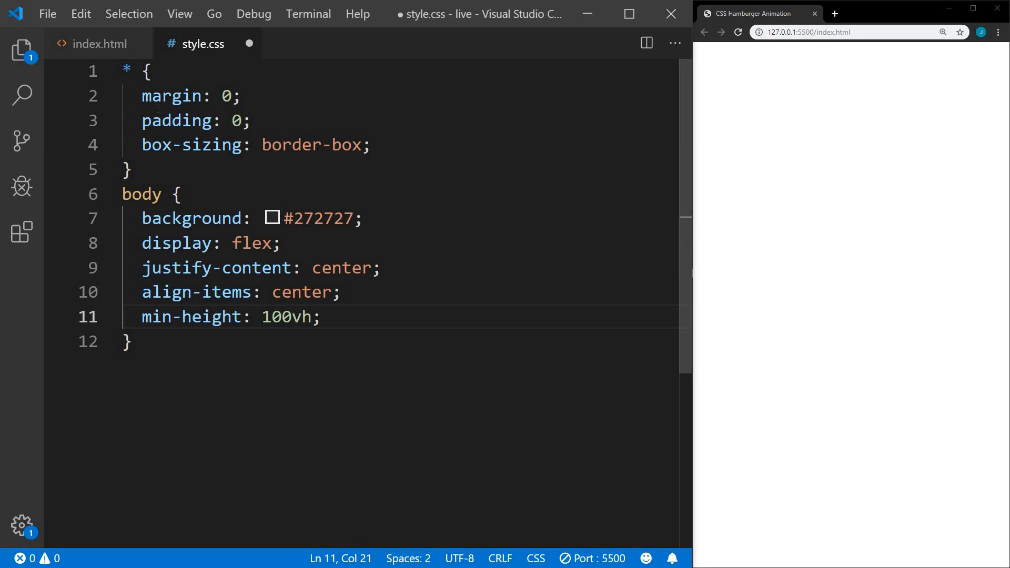
{"action": "key", "text": "Enter"}
{"action": "type", "text": "position: relative;"}
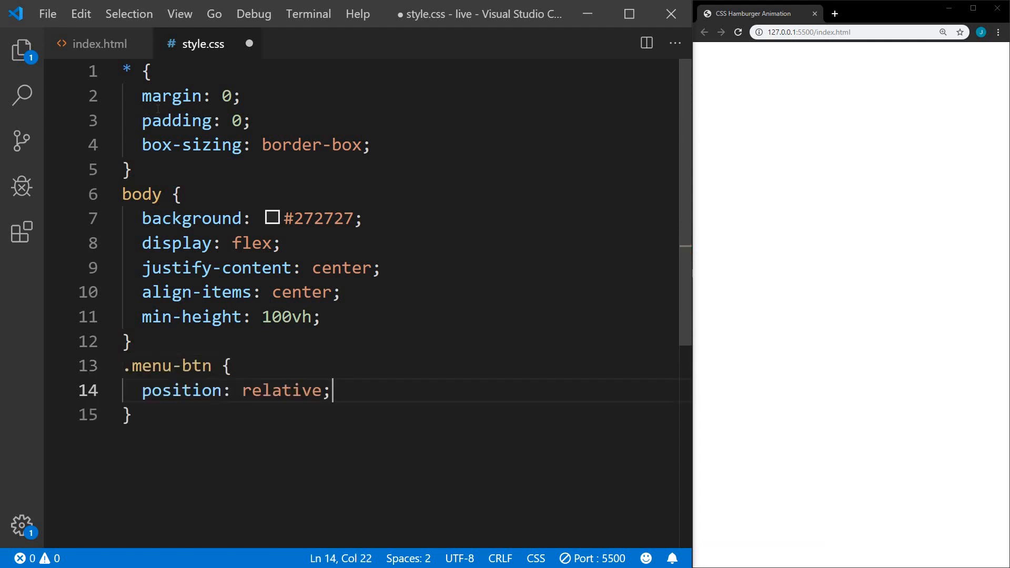
Step: Make .menu-btn a centred flex box 80px wide and 80px high
{"action": "key", "text": "Enter"}
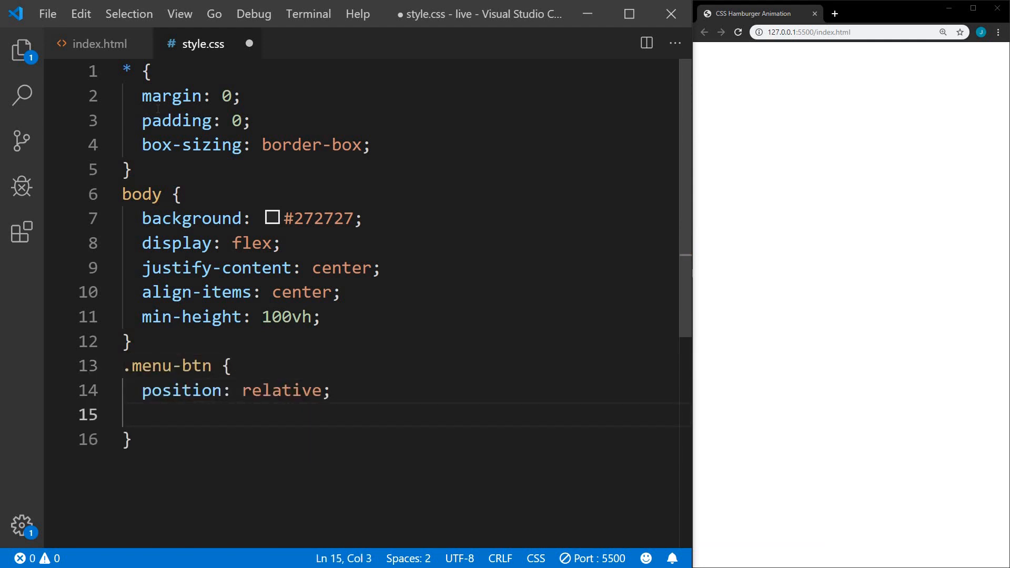
{"action": "type", "text": "display: flex;"}
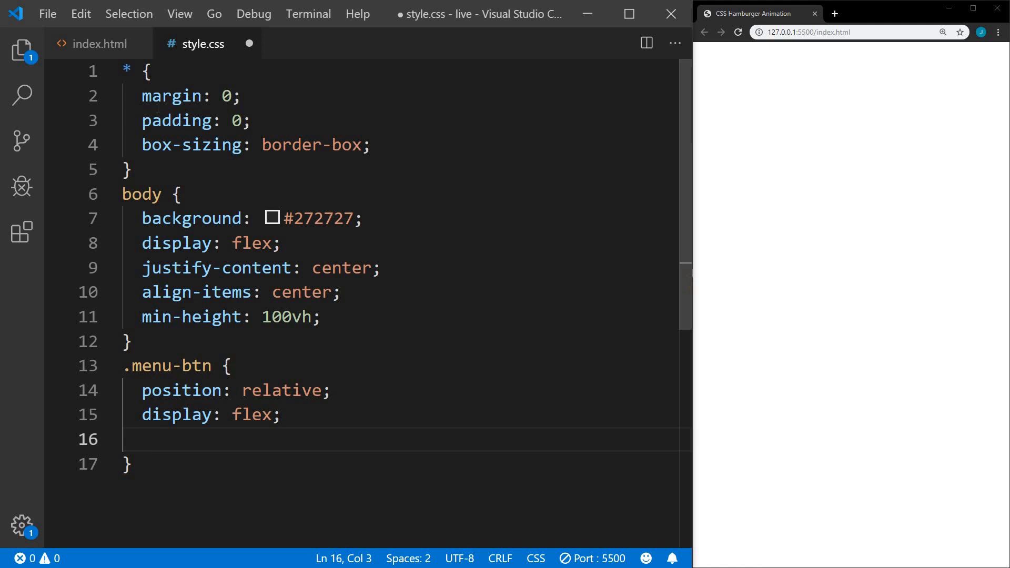
{"action": "type", "text": "justify-content: center;"}
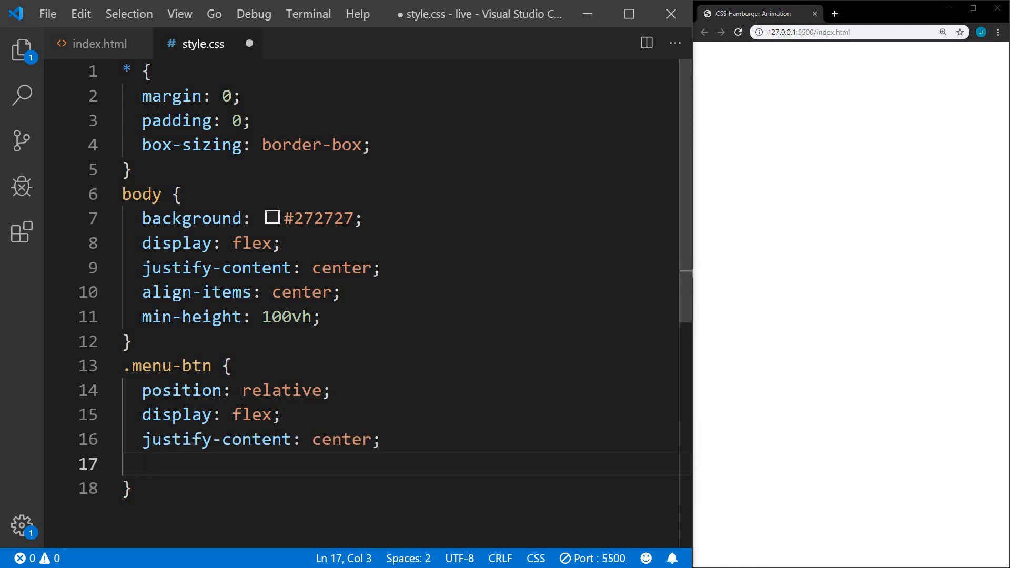
{"action": "type", "text": "align-items: center;"}
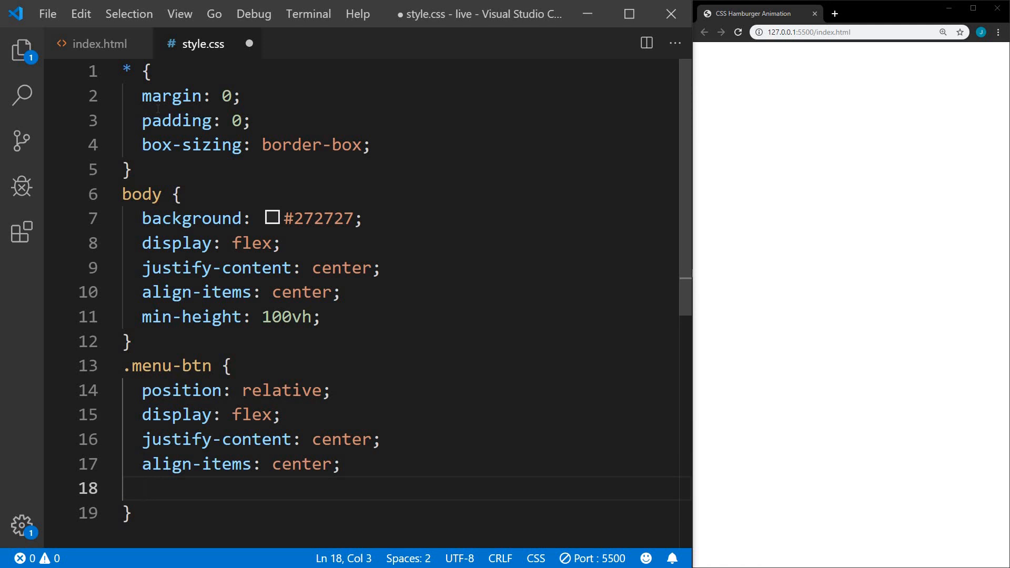
{"action": "type", "text": "width: 80px;"}
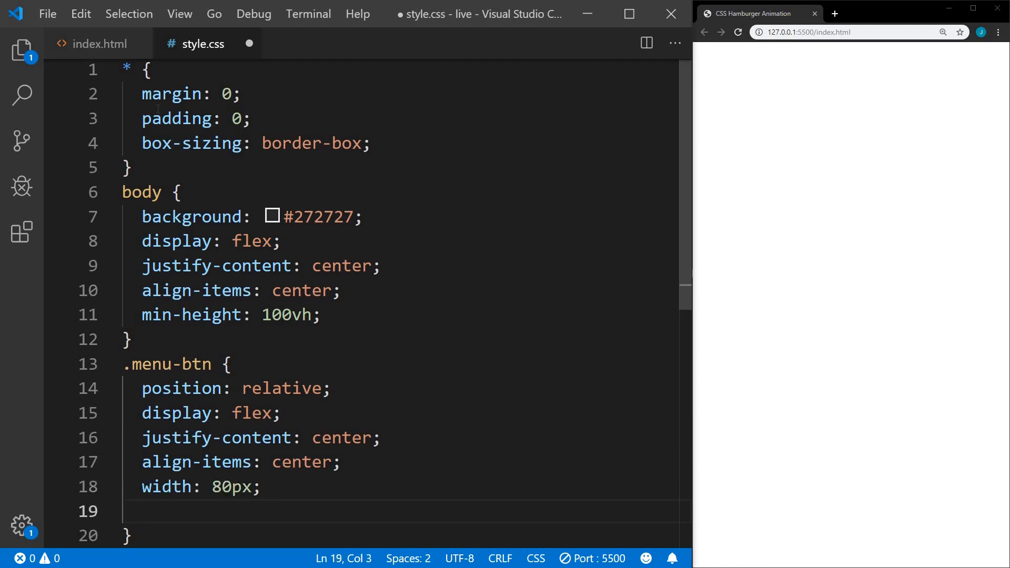
{"action": "type", "text": "height: 80px;"}
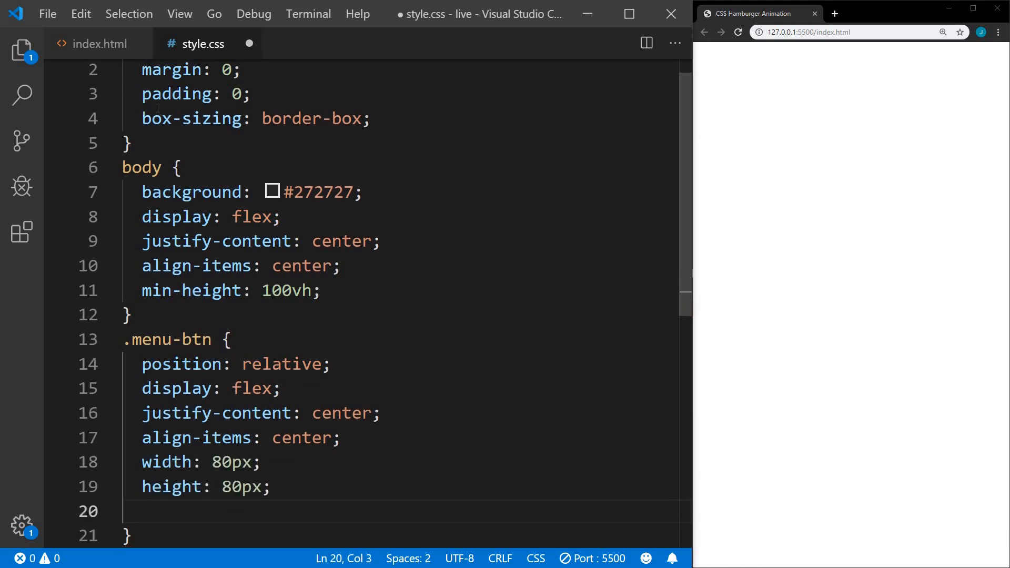
Step: Give .menu-btn a pointer cursor, .5s ease-in-out transition and 3px solid white border, then save
{"action": "type", "text": "cursor: pointer;"}
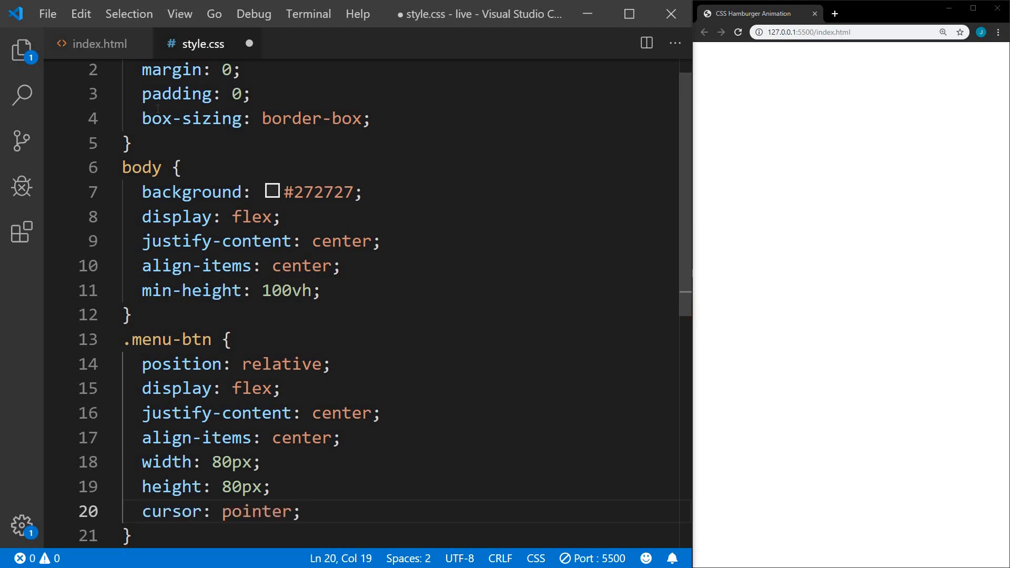
{"action": "type", "text": "transition: all .5s ease-in-out;"}
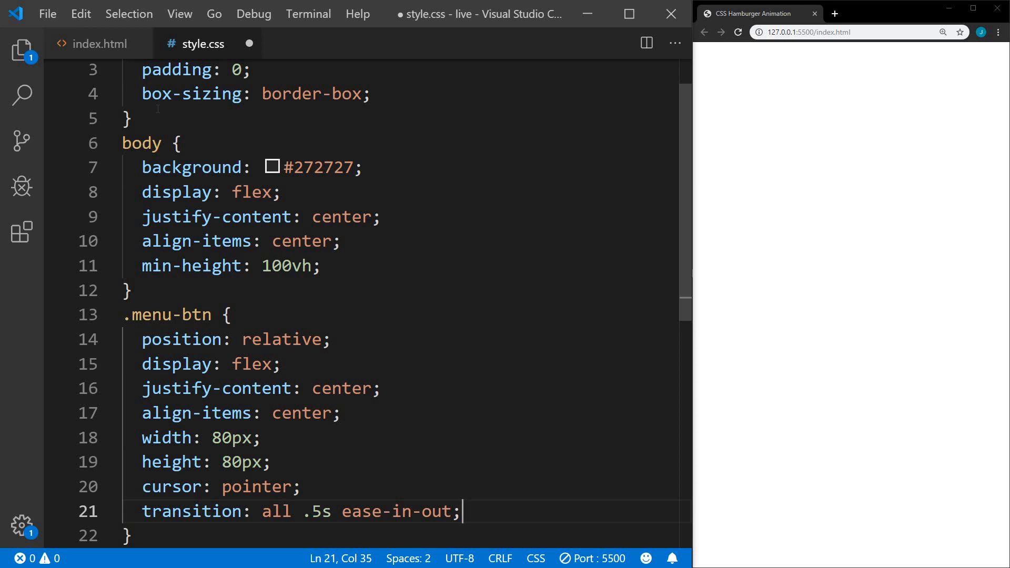
{"action": "key", "text": "Enter"}
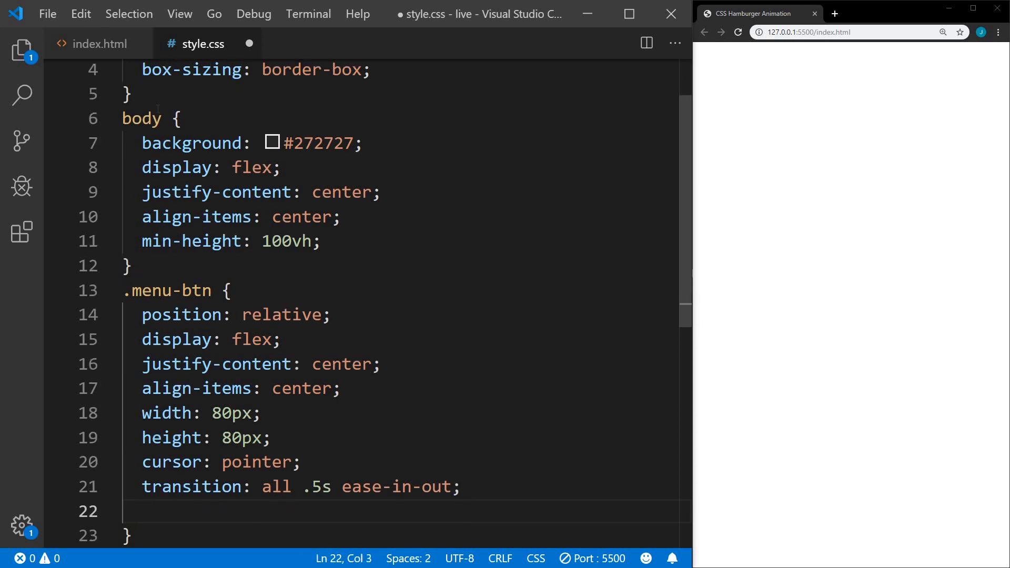
{"action": "type", "text": "border: 3px solid #fff;"}
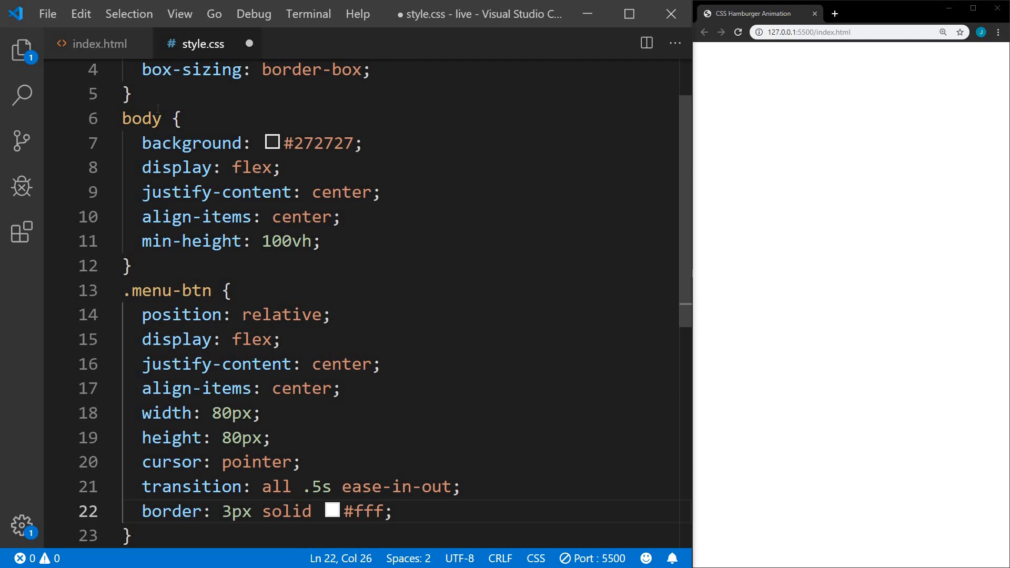
{"action": "key", "text": "Ctrl+s"}
{"action": "type", "text": "."}
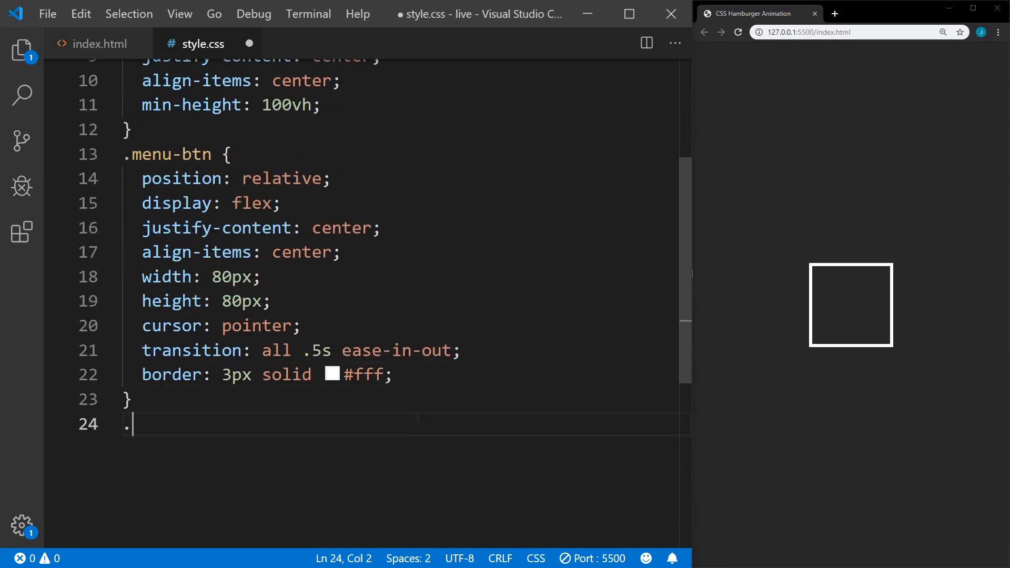
Step: Start .menu-btn__burger as a 50px white bar with 5px border-radius
{"action": "type", "text": "menu-btn__b"}
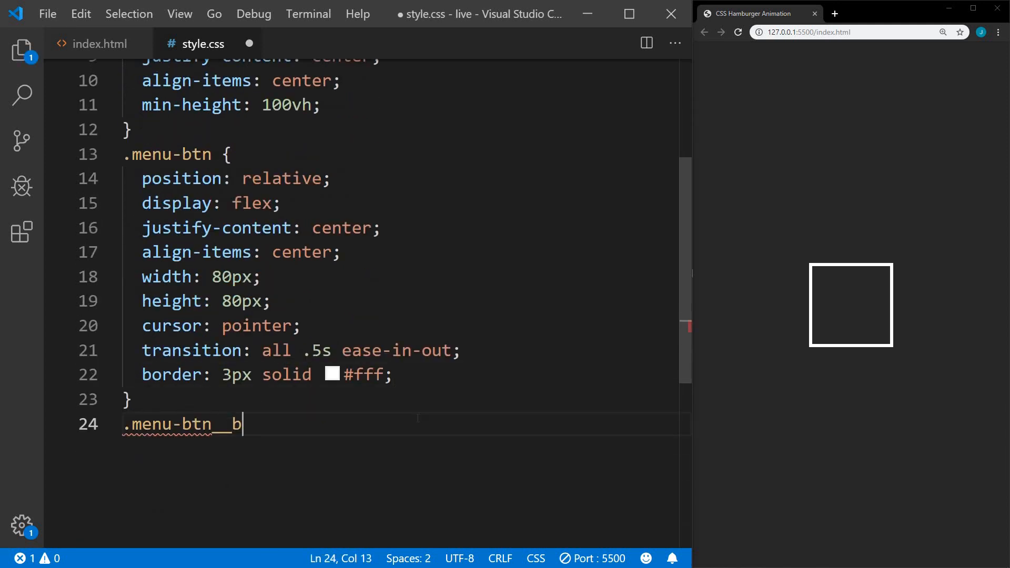
{"action": "type", "text": "urger {"}
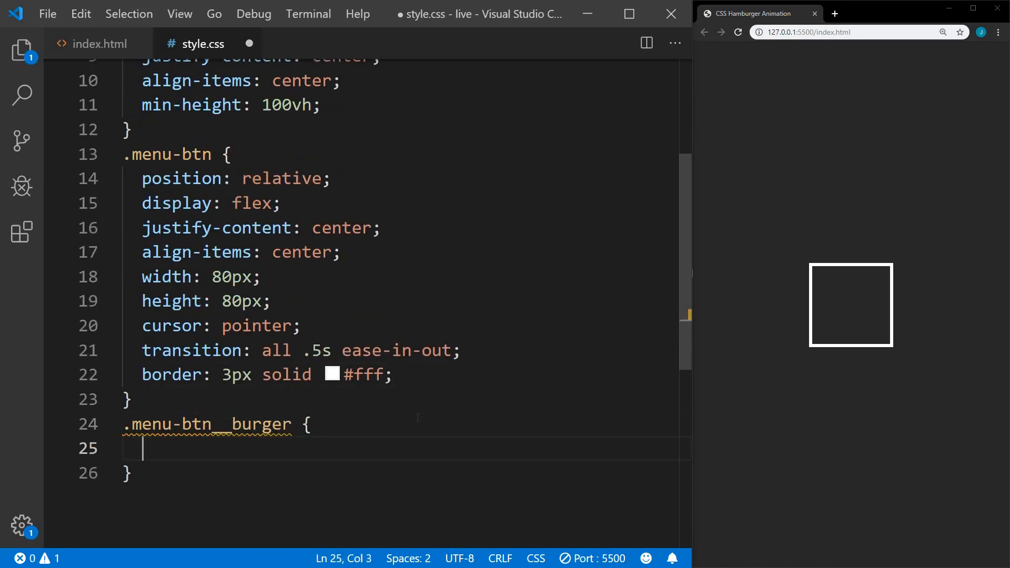
{"action": "type", "text": "width: 50px;"}
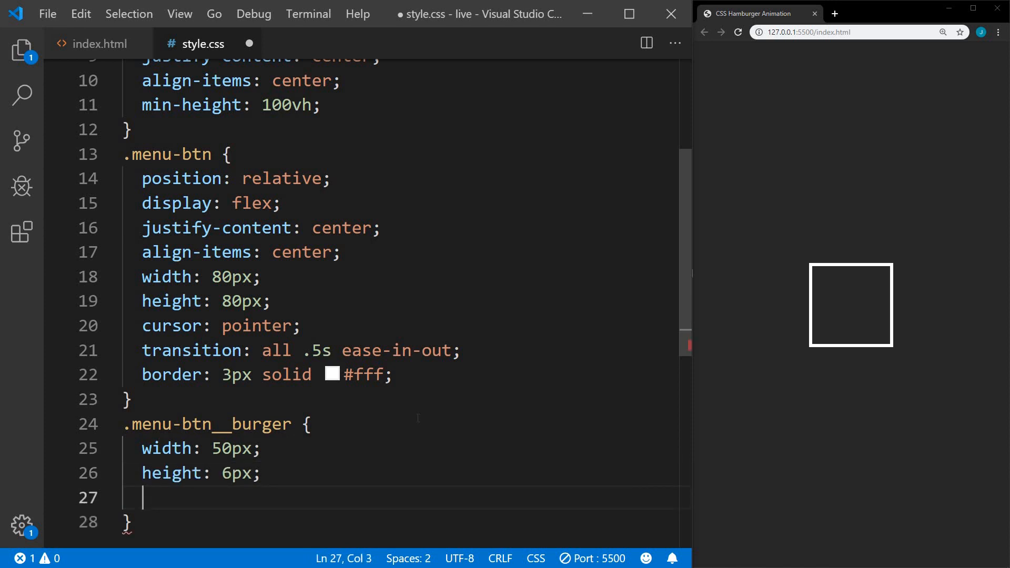
{"action": "type", "text": "background: #fff;"}
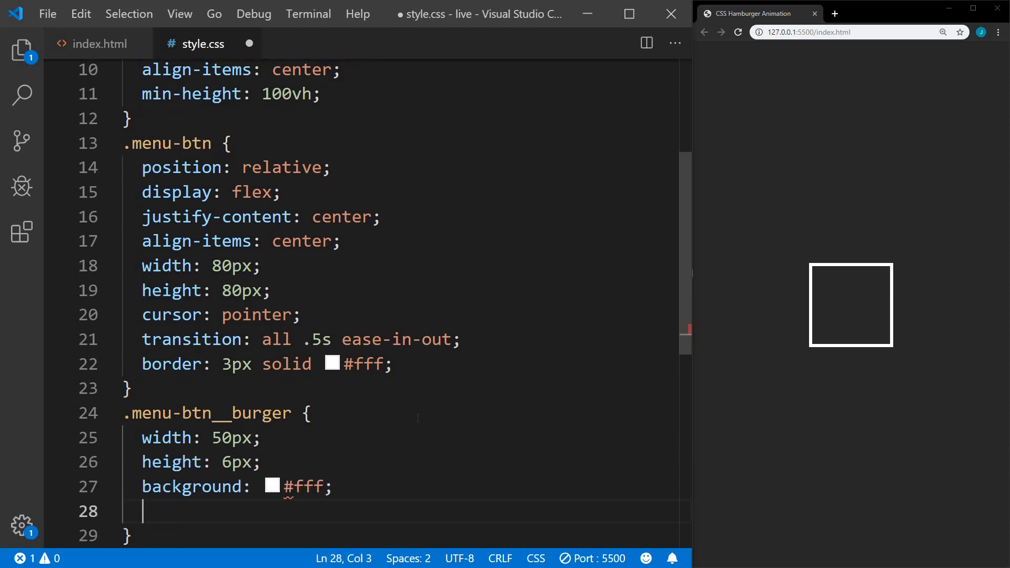
{"action": "type", "text": "border-radius: 5px;"}
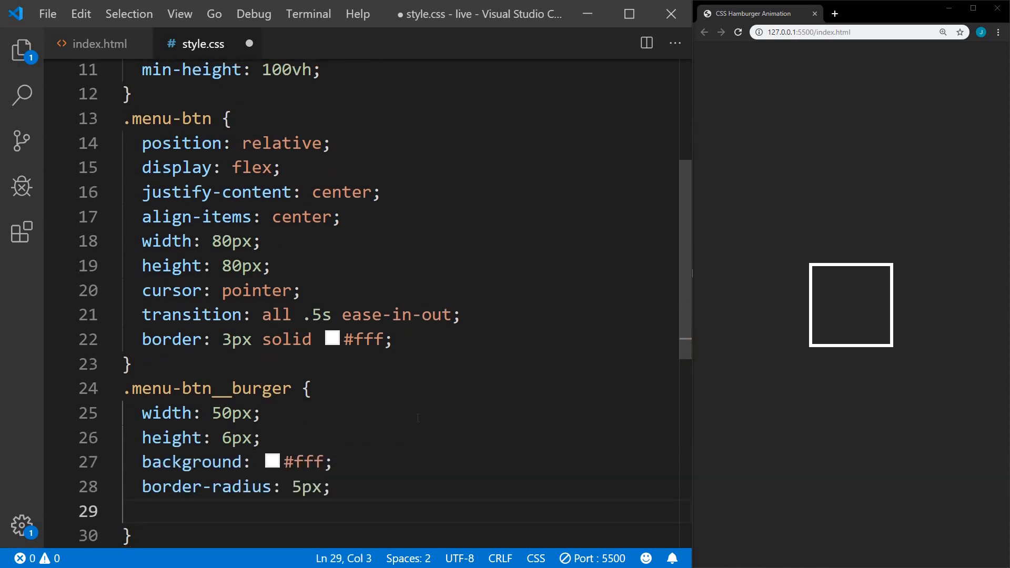
Step: Add an rgba(255,101,47,.2) box-shadow and .5s ease-in-out transition to the burger, then save
{"action": "type", "text": "box-shadow: 0 2px 5px rgba(255,101,47,.2);"}
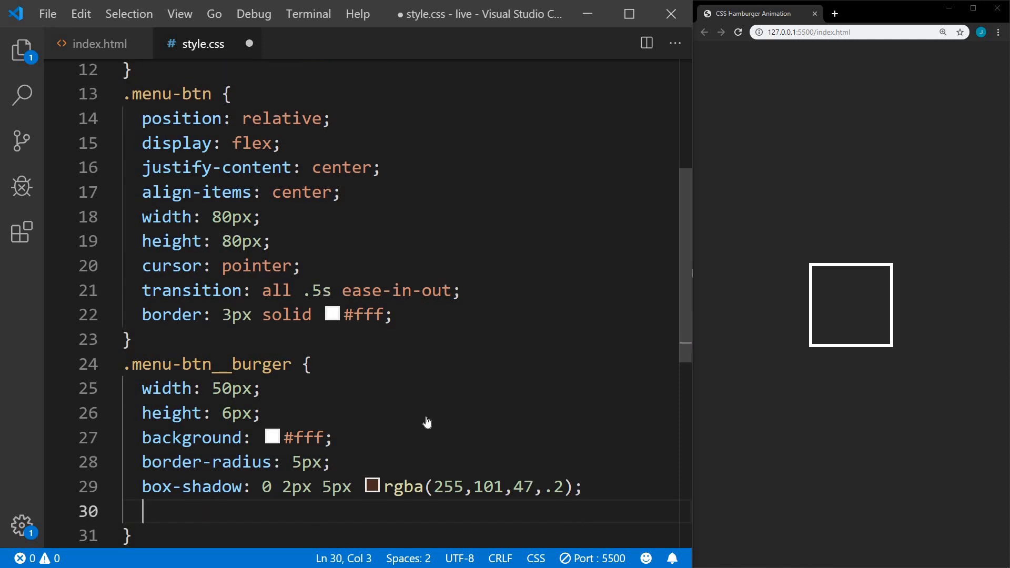
{"action": "type", "text": "transition: all .5s ease-in-out;"}
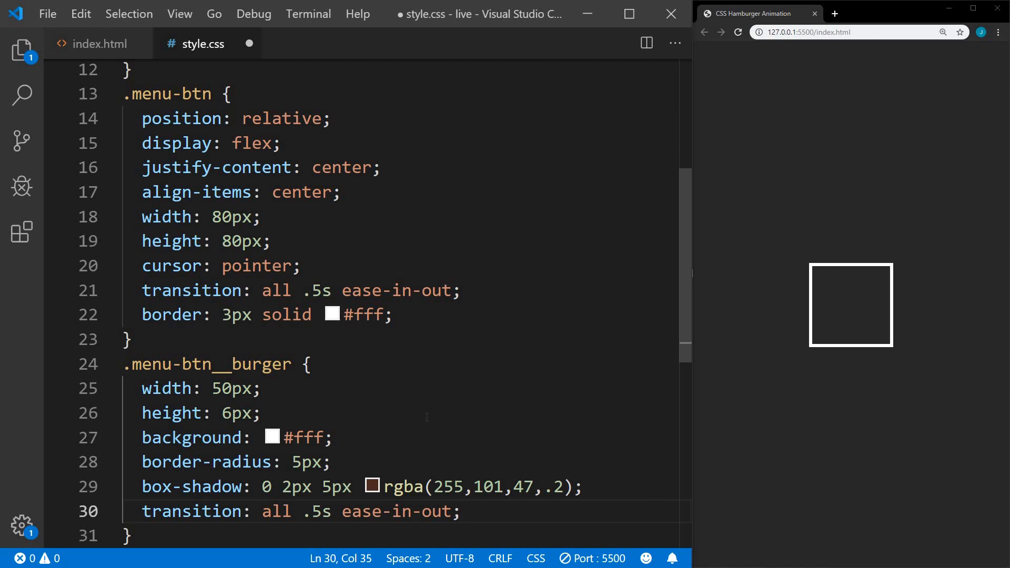
{"action": "key", "text": "Ctrl+s"}
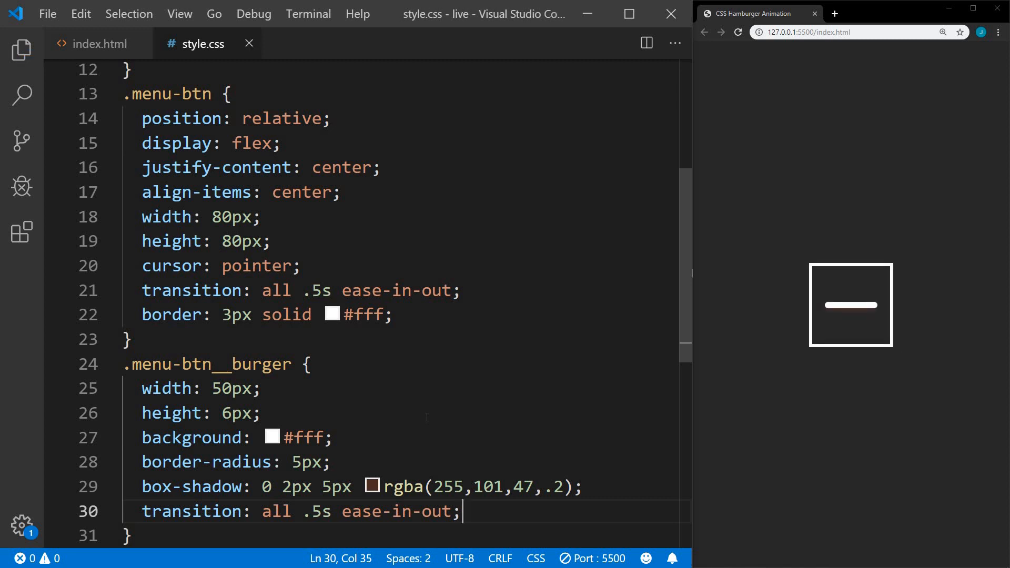
{"action": "key", "text": "Enter"}
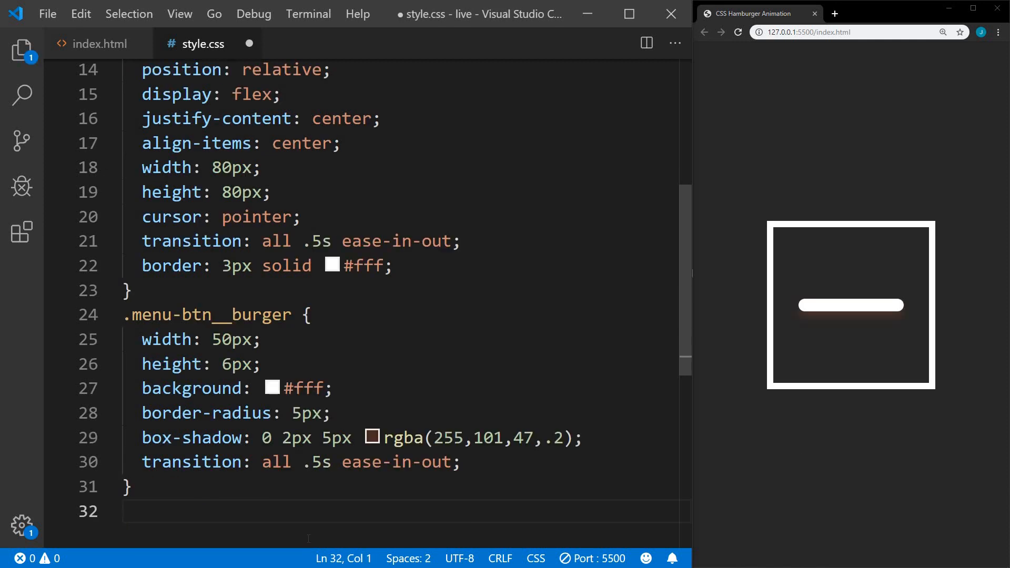
Step: Add ::before and ::after rules sharing the bar's border-radius and transition
{"action": "type", "text": ".menu-btn__burger"}
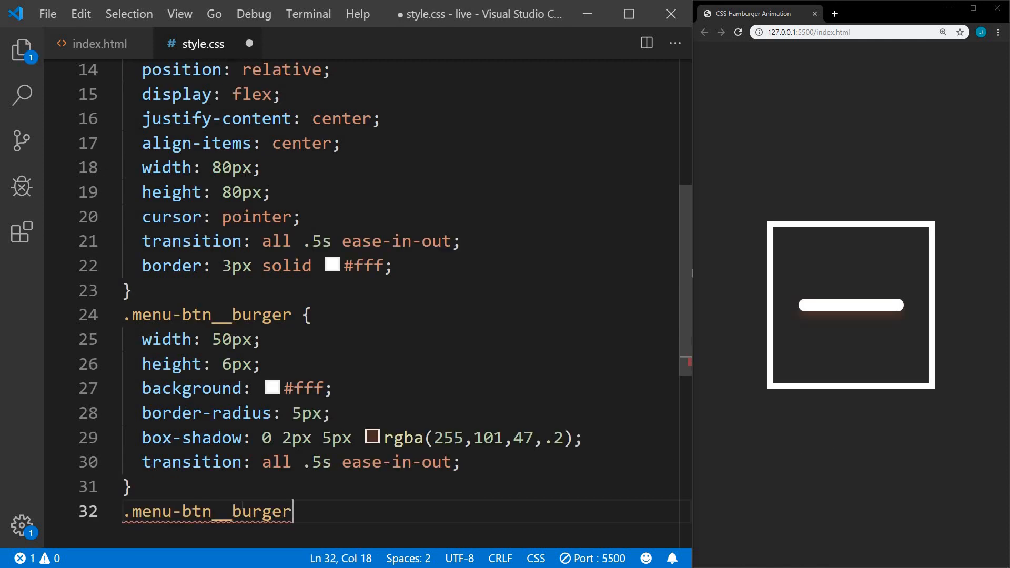
{"action": "type", "text": "::before,"}
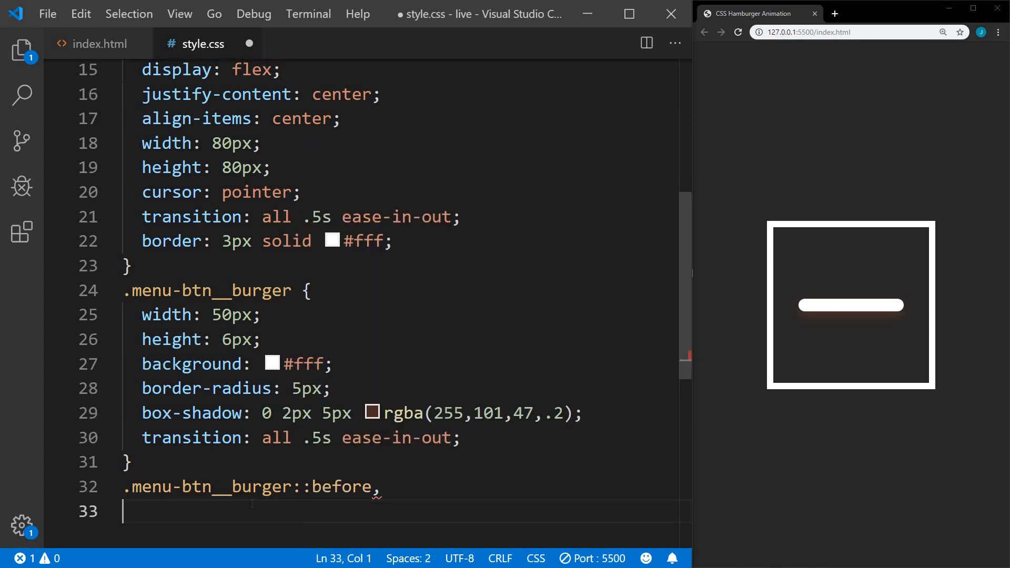
{"action": "type", "text": ".menu-btn__burger::"}
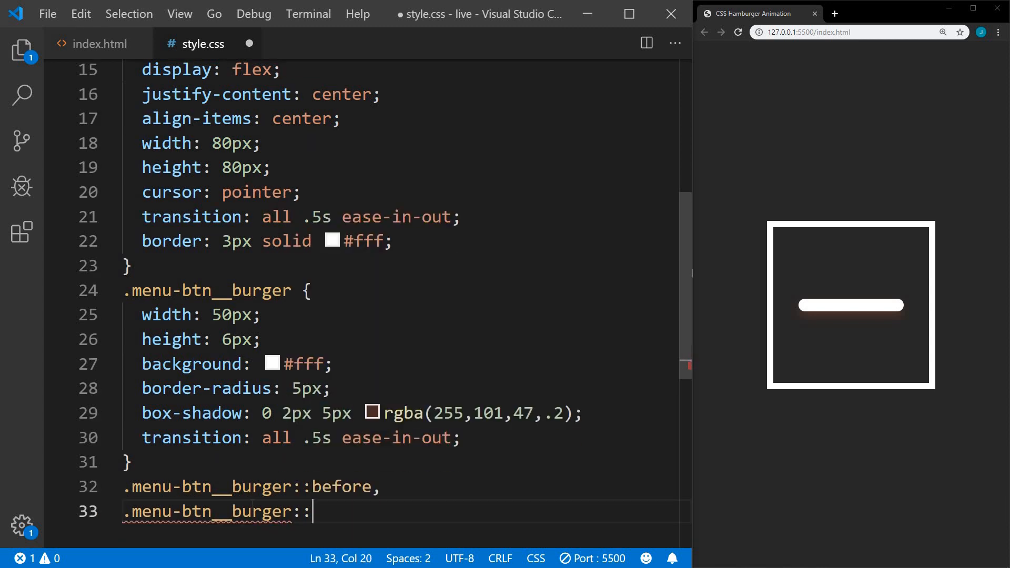
{"action": "type", "text": "after {"}
{"action": "type", "text": "background: #fff;"}
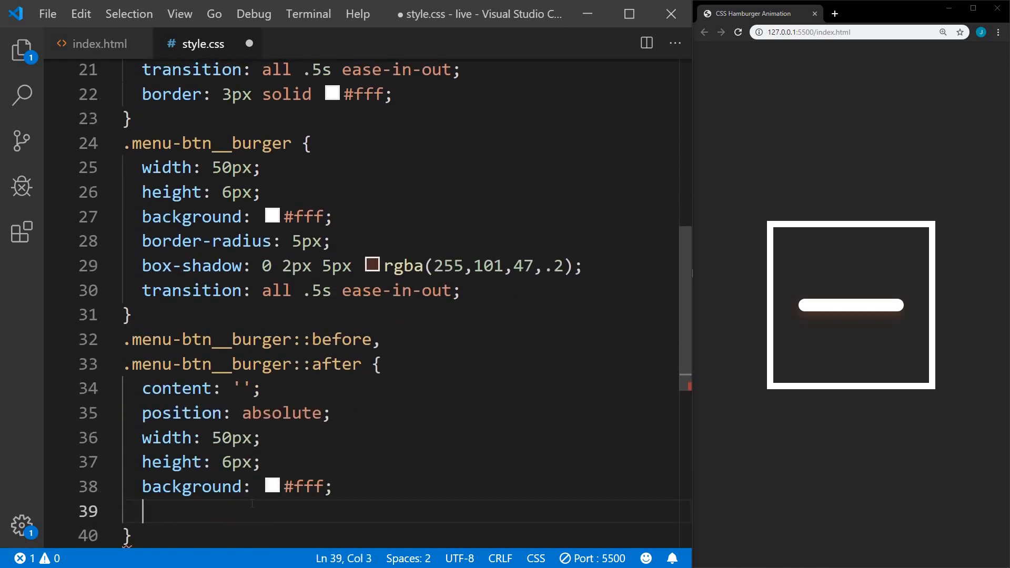
{"action": "type", "text": "border-radius: 5px;"}
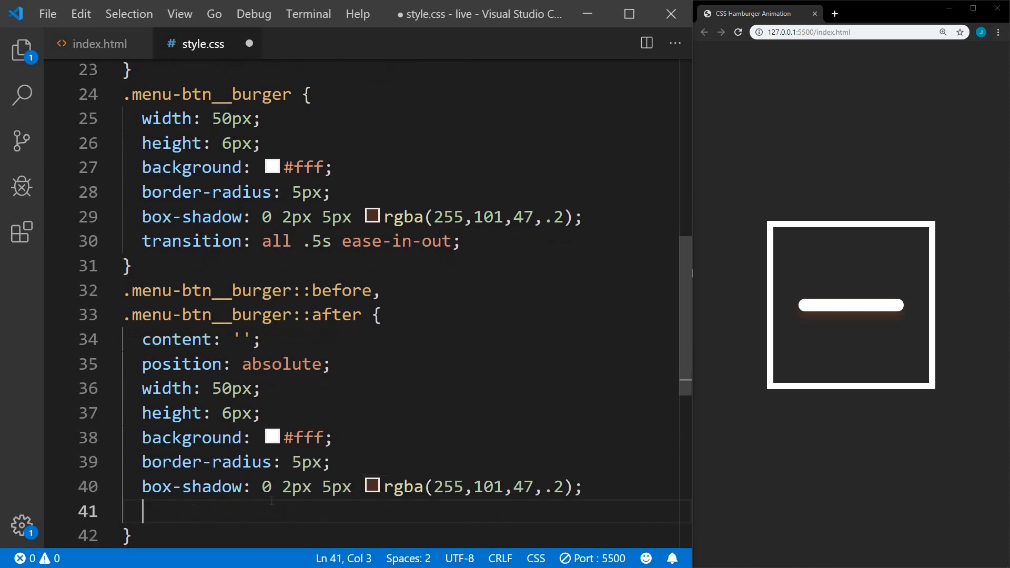
{"action": "type", "text": "transition: all .5s ease-in-out;"}
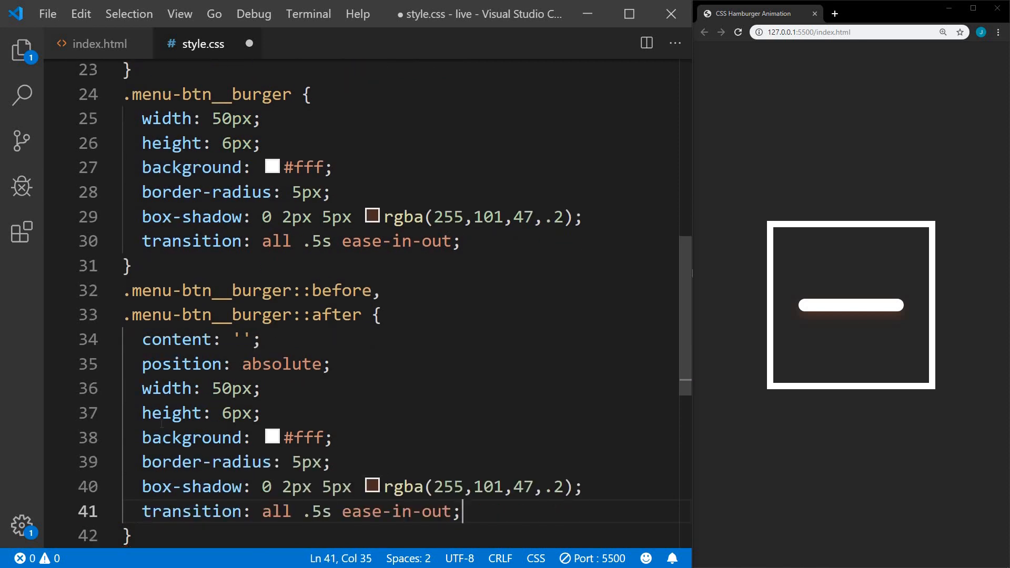
Step: Offset ::before by translateY(-16px) and ::after by translateY(16px) to form three lines
{"action": "type", "text": ".menu-btn__"}
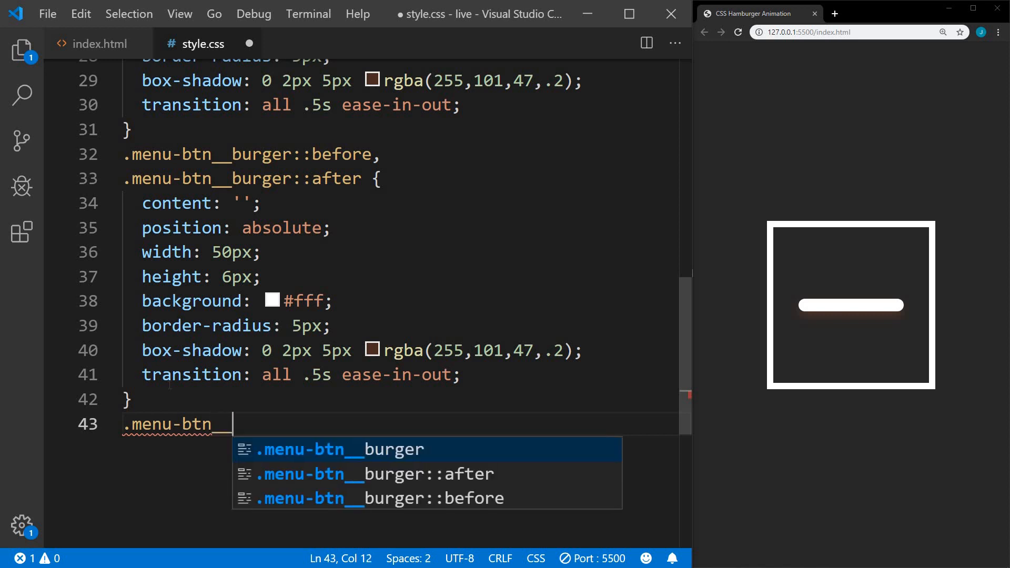
{"action": "type", "text": "burger::before {"}
{"action": "type", "text": "transform: translateY(-16px);"}
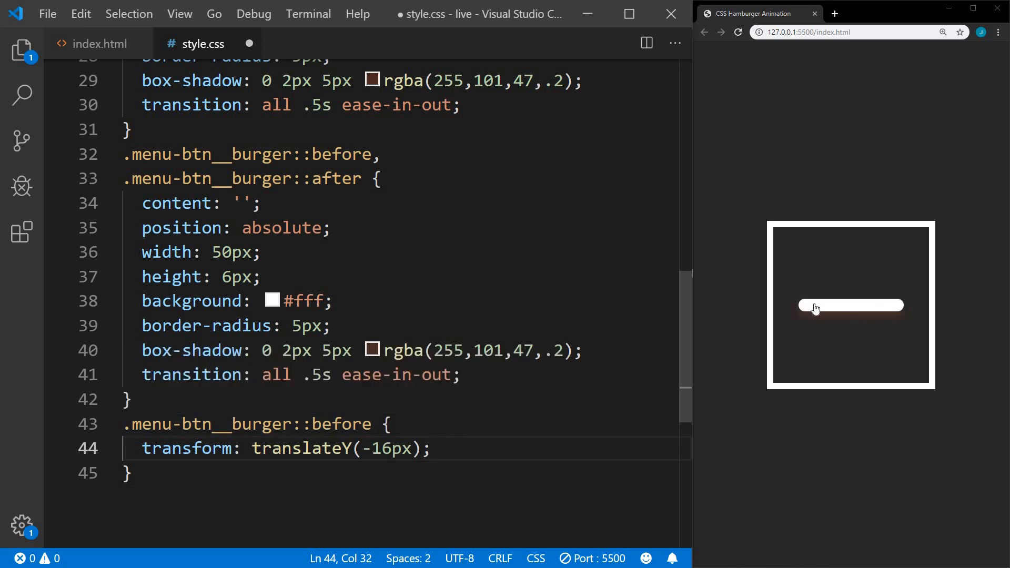
{"action": "key", "text": "Enter"}
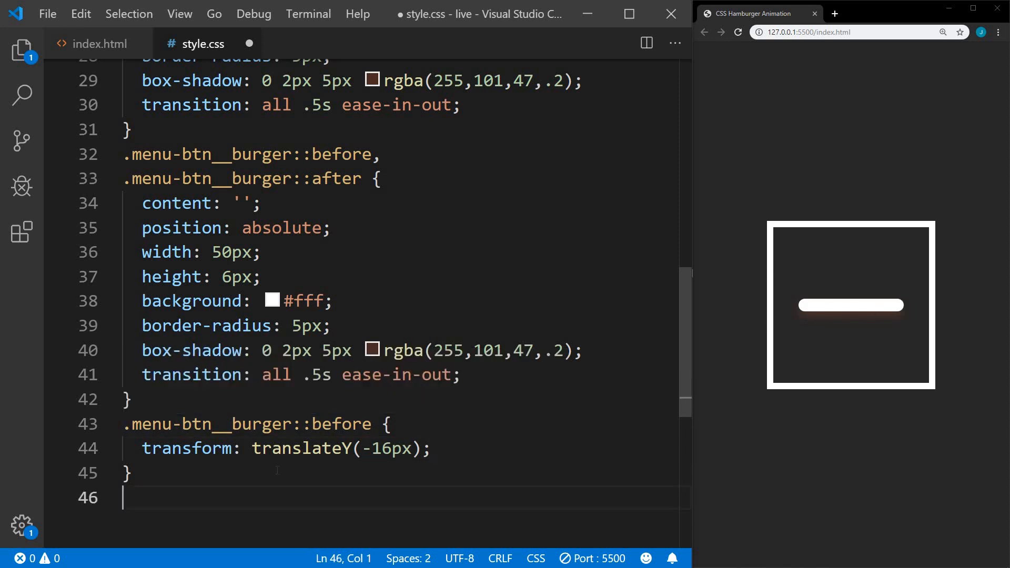
{"action": "type", "text": ".menu-btn__burger::after {"}
{"action": "type", "text": "transform: translateY(16px);"}
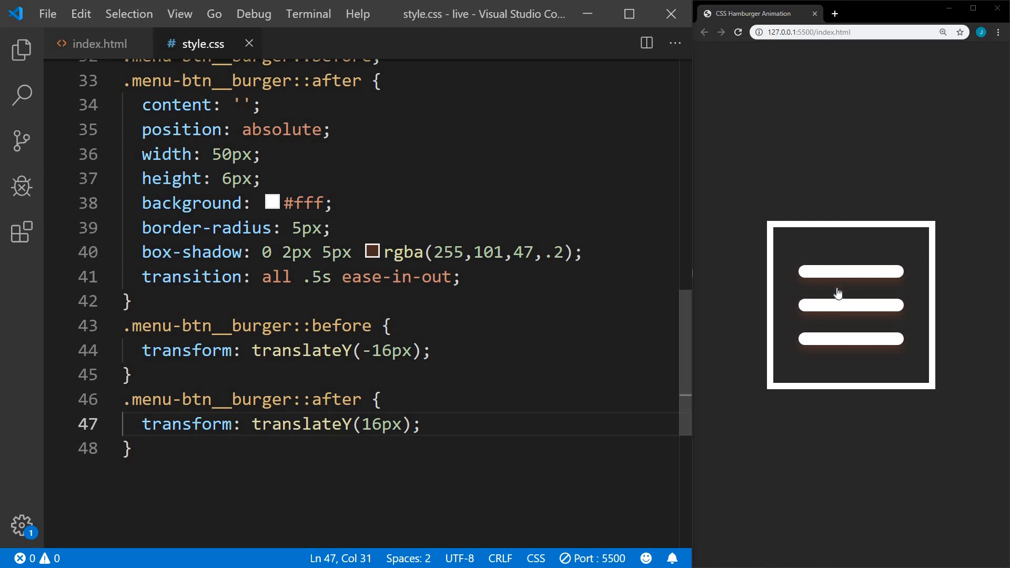
{"action": "mouse_move", "coordinate": [855, 347]}
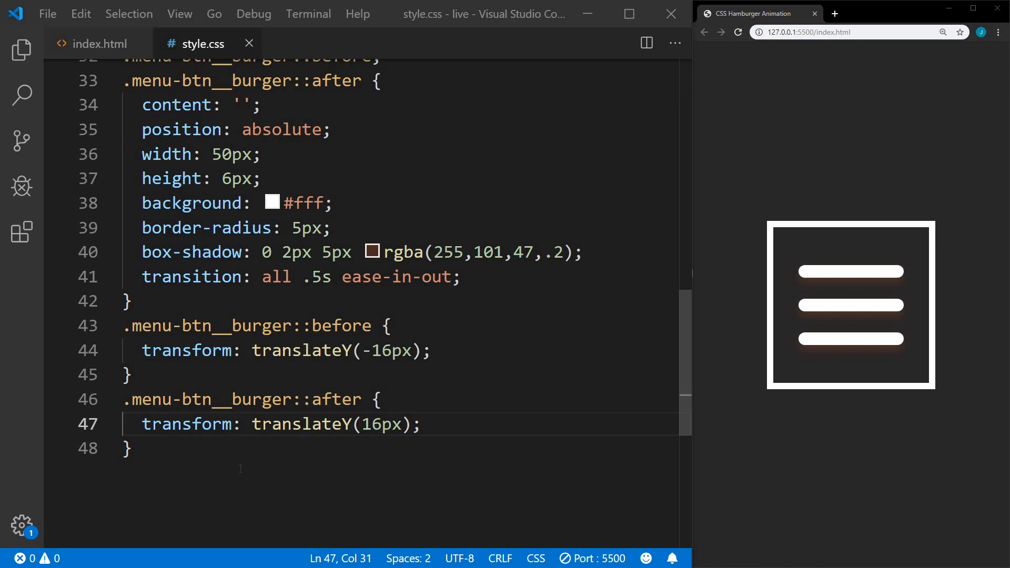
Step: Create an empty main.js from the Explorer and return to index.html
{"action": "left_click", "coordinate": [100, 44]}
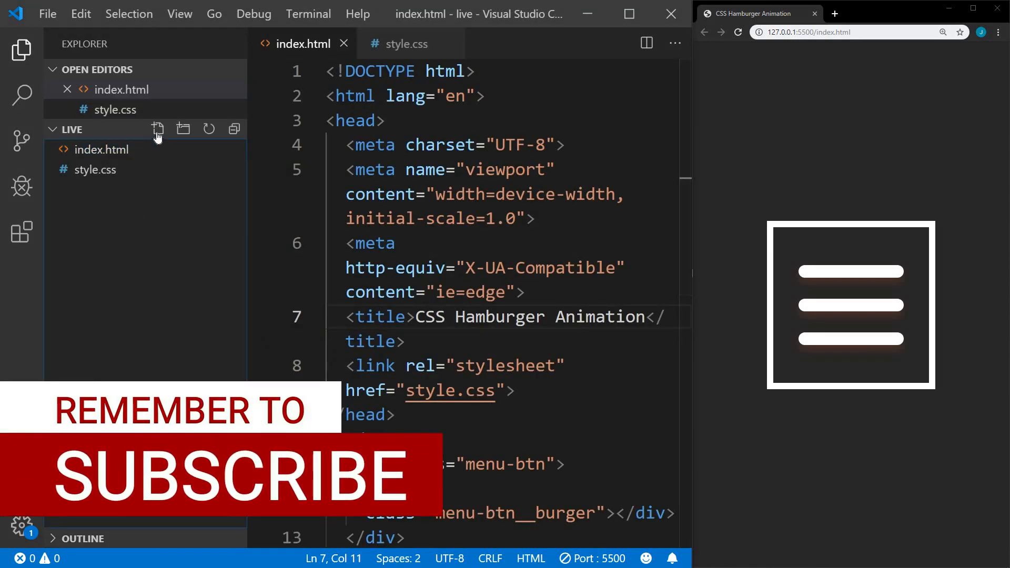
{"action": "left_click", "coordinate": [158, 128]}
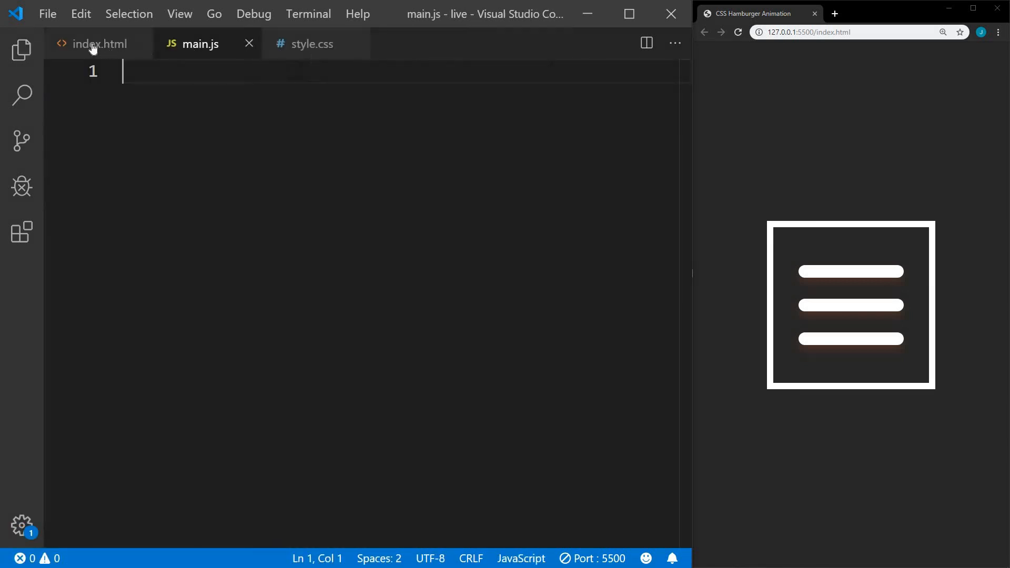
{"action": "left_click", "coordinate": [99, 44]}
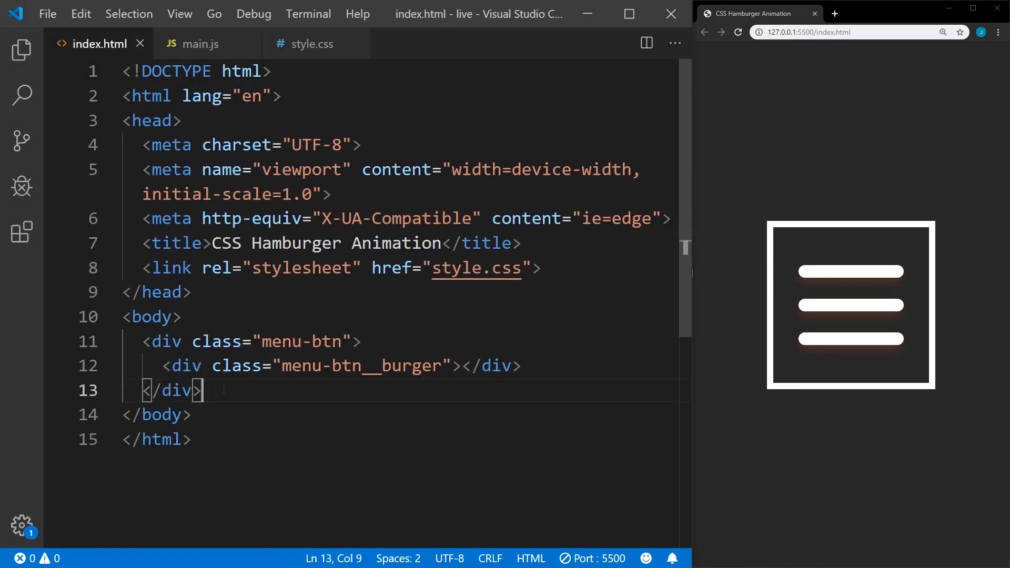
Step: Add a script tag with src main.js to index.html, then switch to main.js
{"action": "type", "text": "scr"}
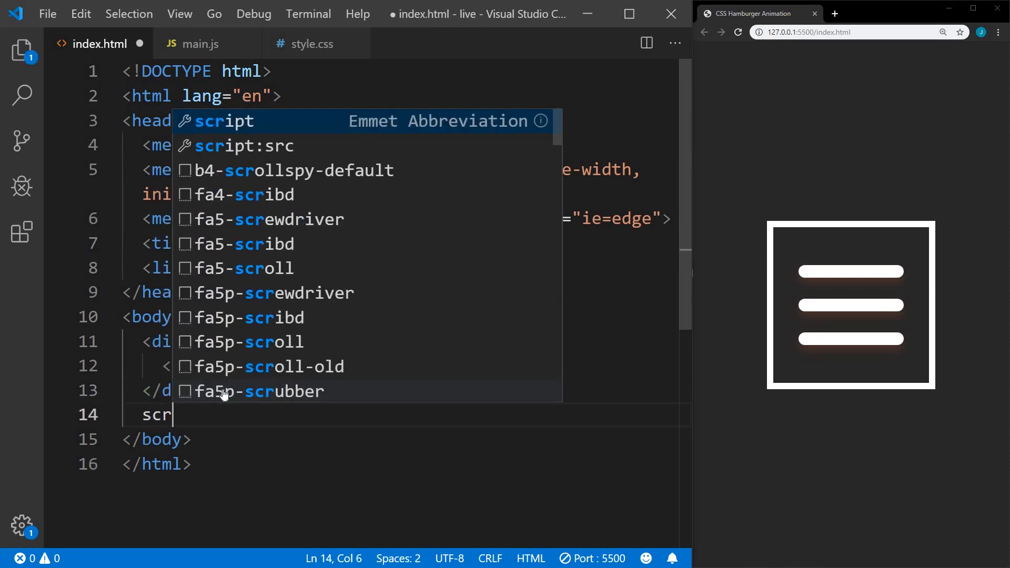
{"action": "key", "text": "Tab"}
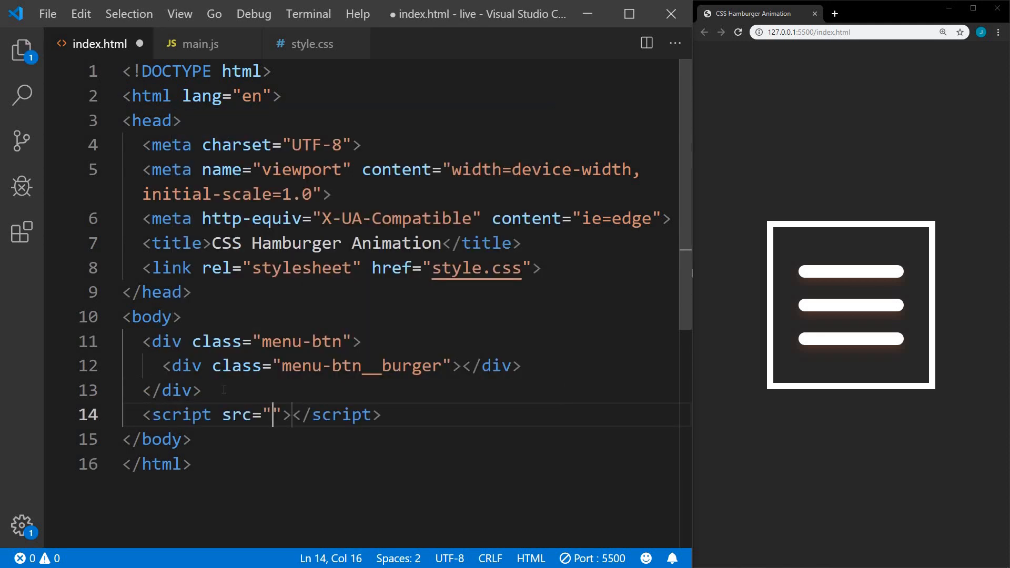
{"action": "type", "text": "main.j"}
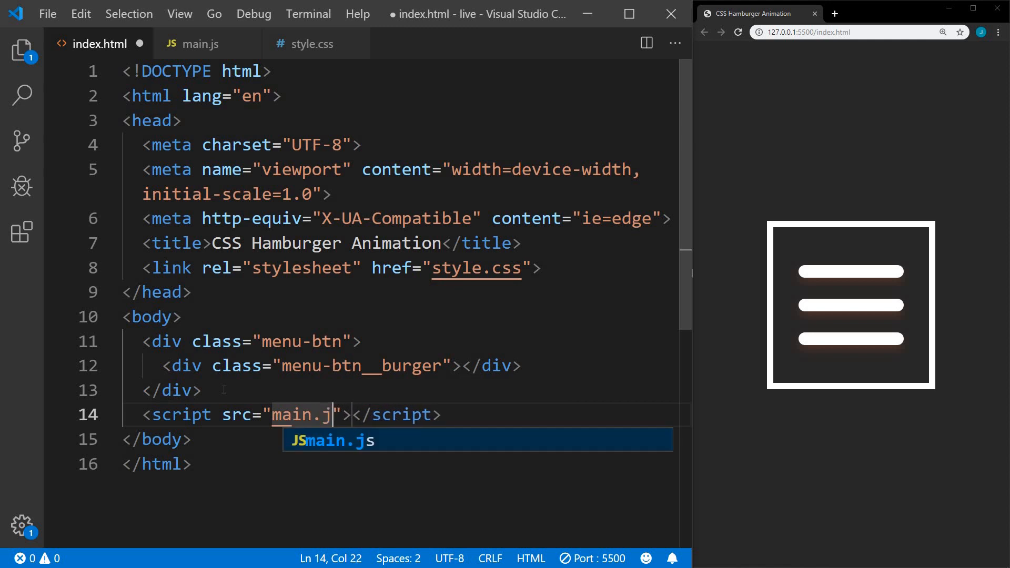
{"action": "left_click", "coordinate": [199, 44]}
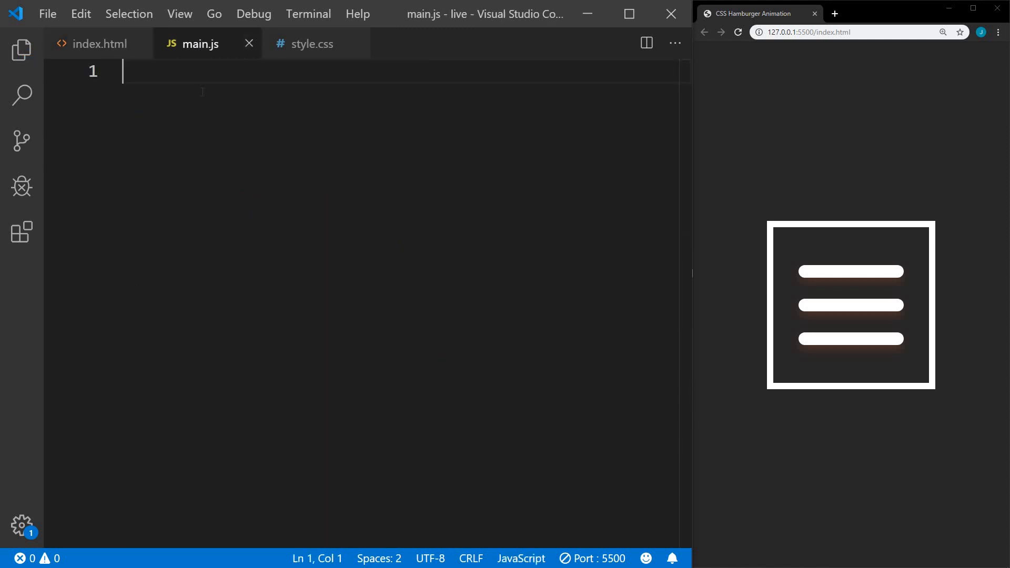
Step: Select .menu-btn into const menuBtn and attach a click event listener
{"action": "type", "text": "const menuBtn ="}
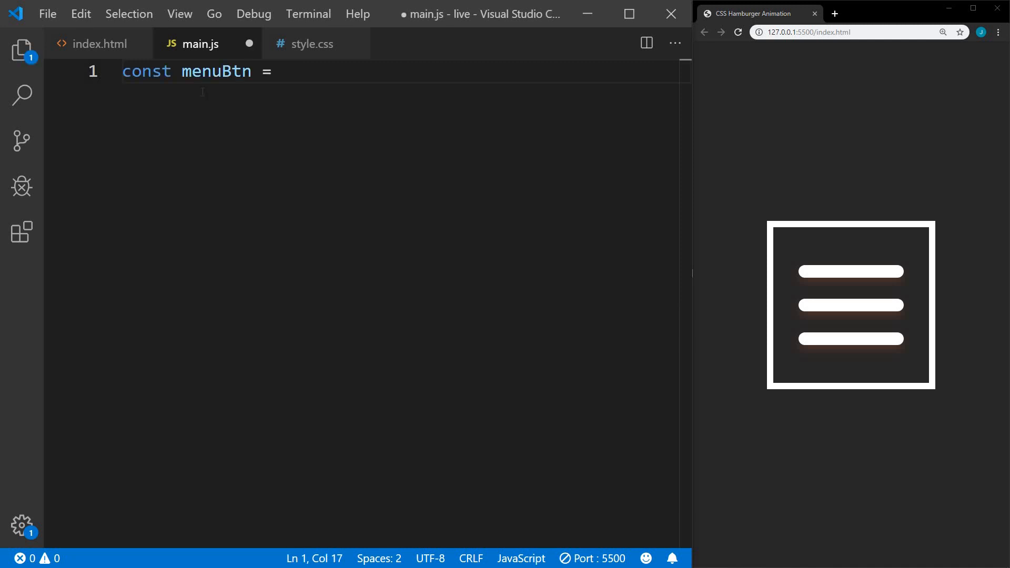
{"action": "type", "text": "document.querySelector('.menu-btn');"}
{"action": "type", "text": "let menuOpen = false;"}
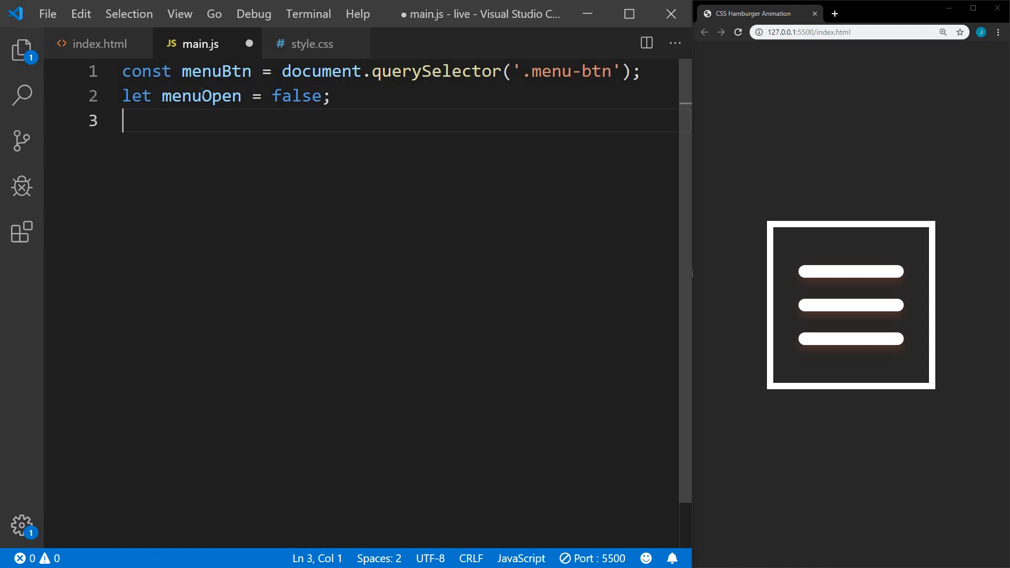
{"action": "type", "text": "menuBtn.addEventListener('click',"}
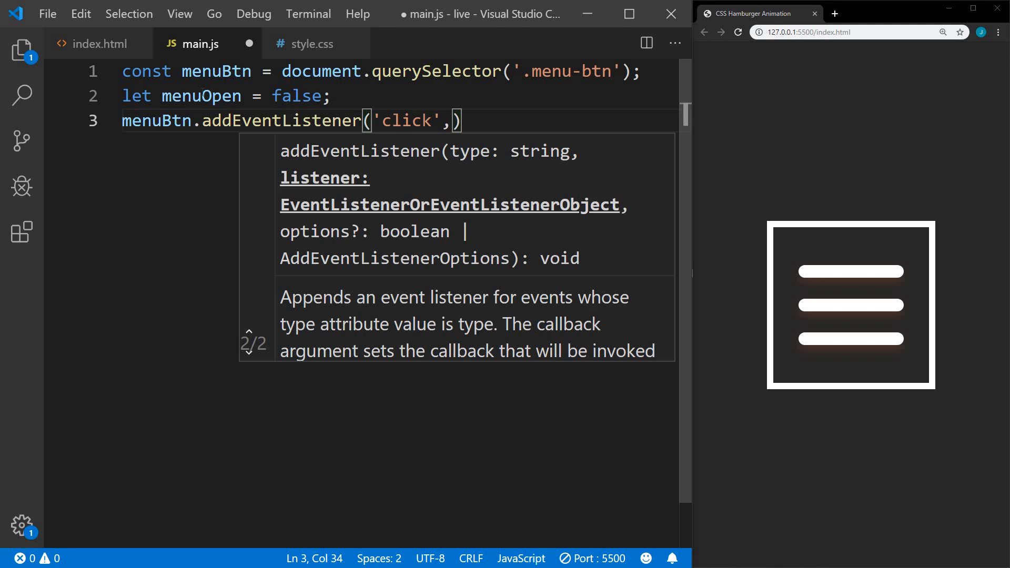
{"action": "type", "text": "() => {"}
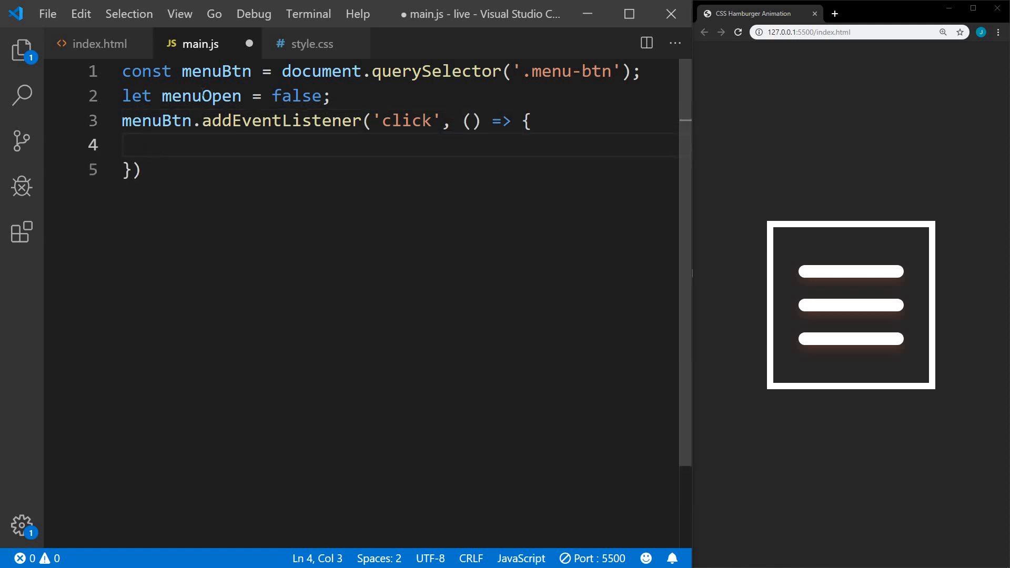
Step: Toggle the 'open' class and menuOpen flag inside the handler's if/else
{"action": "type", "text": "if(!menuOpen) {"}
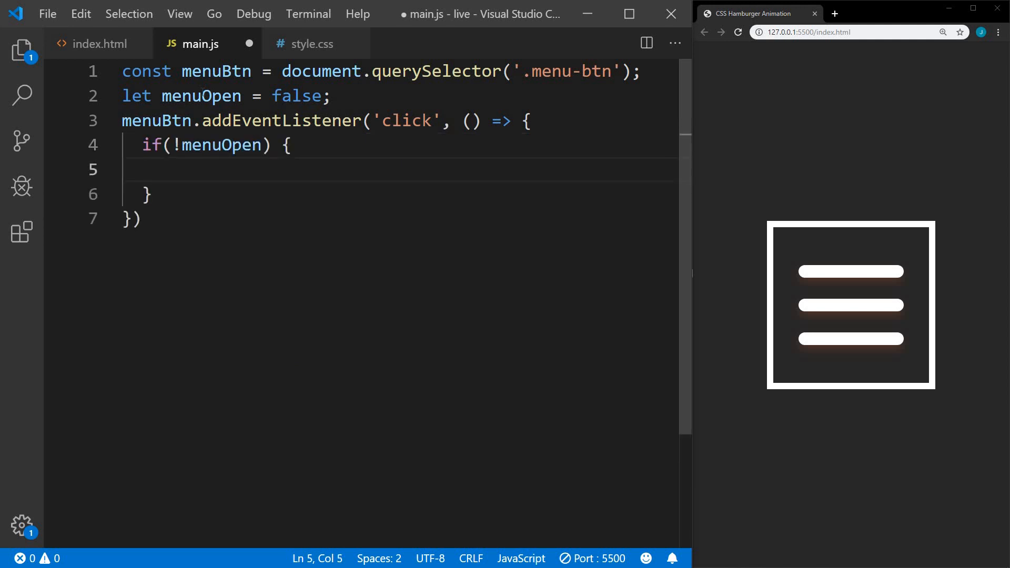
{"action": "type", "text": "menuBtn.classList.add('open');"}
{"action": "type", "text": "menuOpen = true;"}
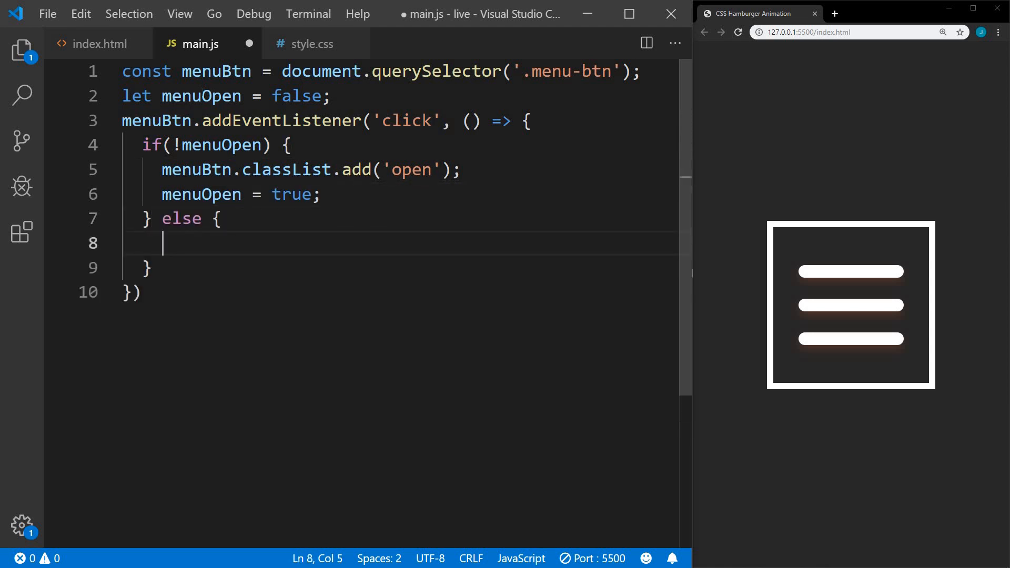
{"action": "type", "text": "menuBtn.classList.remove('open');"}
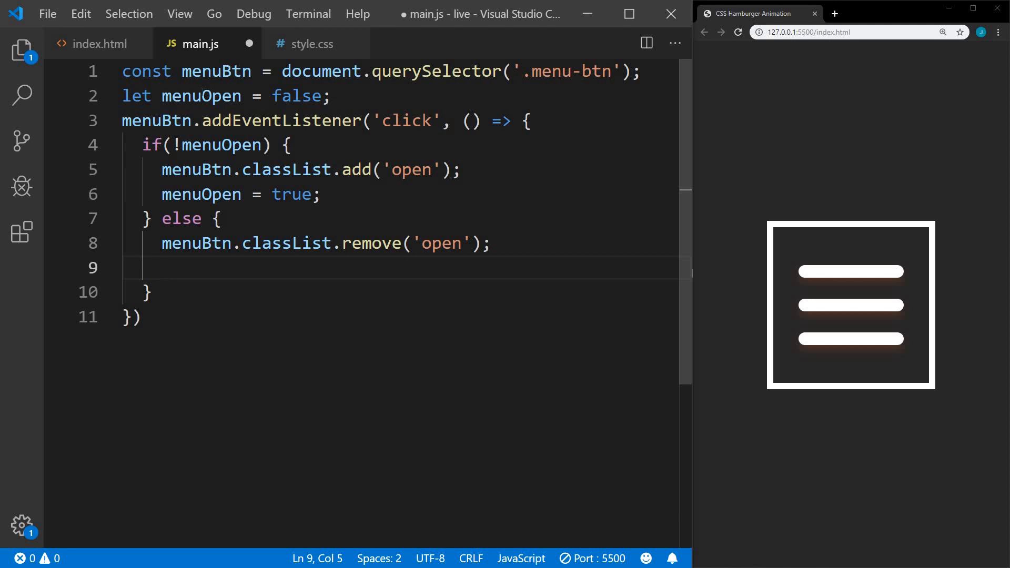
{"action": "type", "text": "menuOpen = false;"}
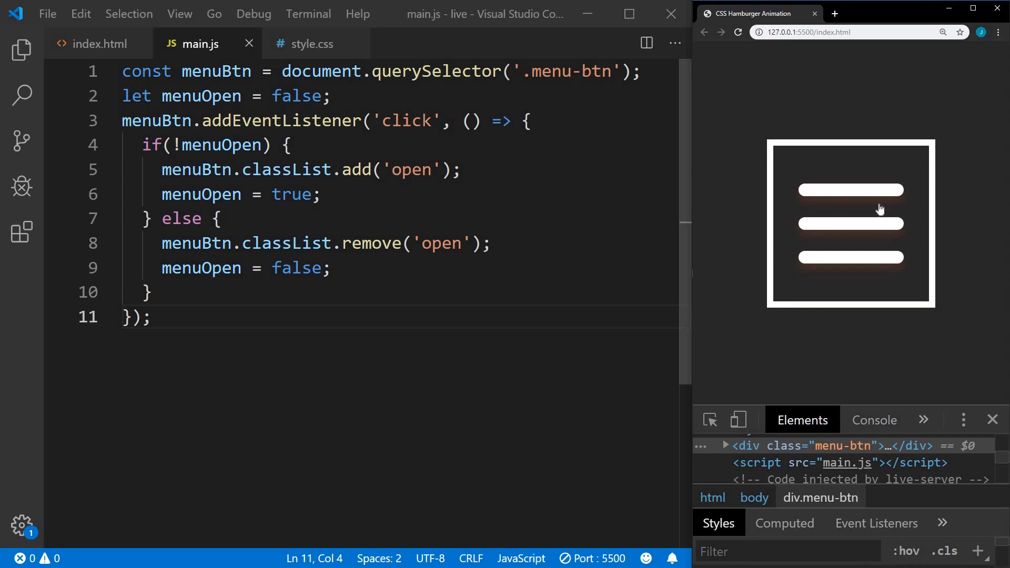
Step: Click the hamburger button in Chrome to test toggling its open state
{"action": "left_click", "coordinate": [851, 223]}
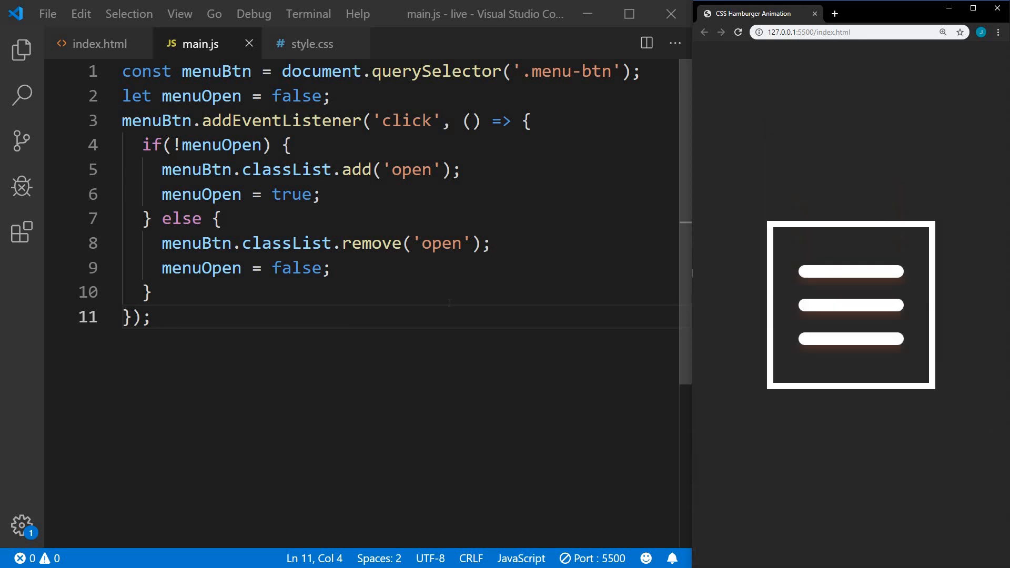
Step: Under /* ANIMATION */, make the open burger translateX(-50px) with no box-shadow
{"action": "left_click", "coordinate": [314, 45]}
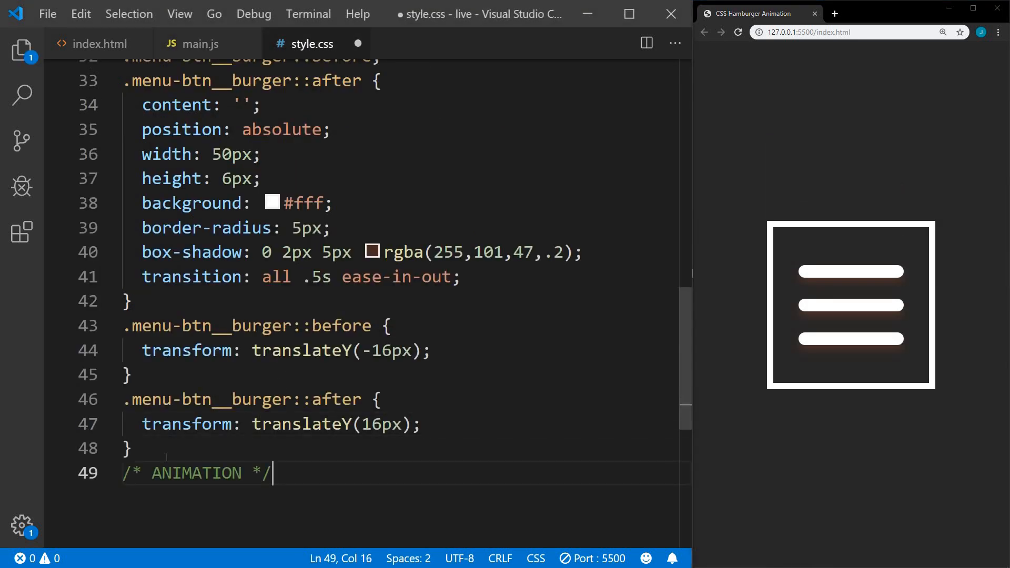
{"action": "key", "text": "Enter"}
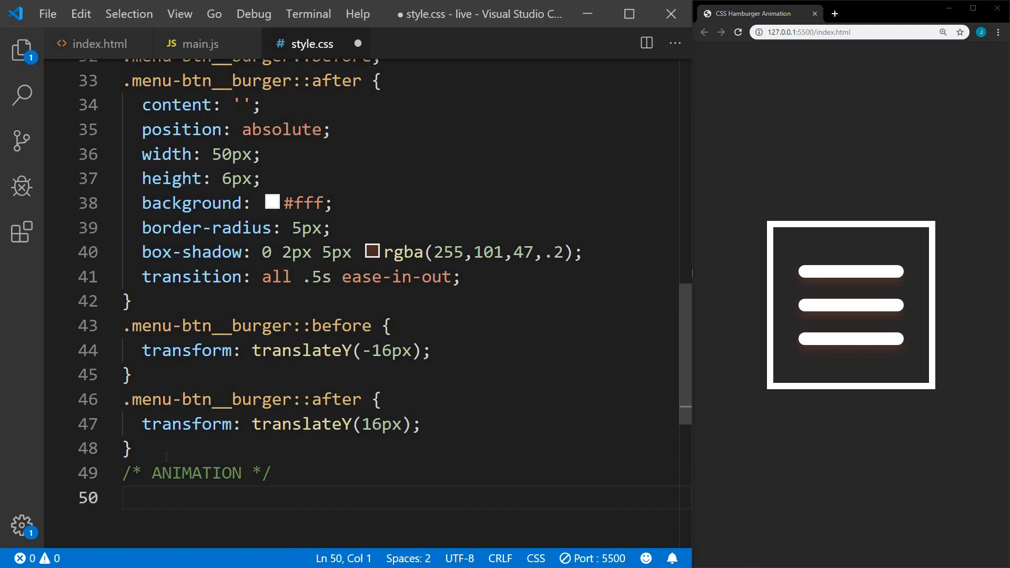
{"action": "type", "text": ".menu-btn.open .menu-btn__burger {"}
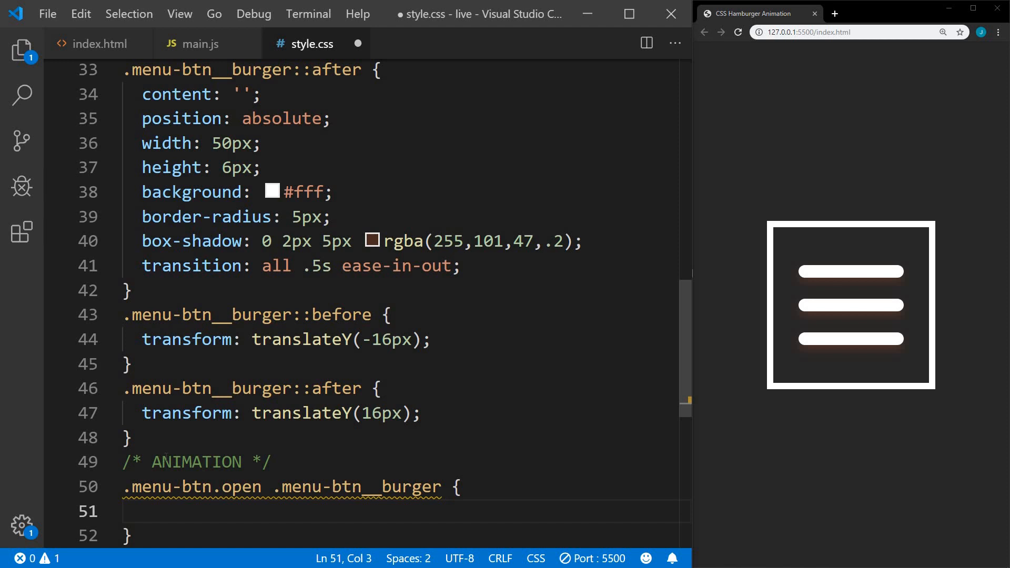
{"action": "type", "text": "transform: translateX(-50px);"}
{"action": "type", "text": "background: transparent;"}
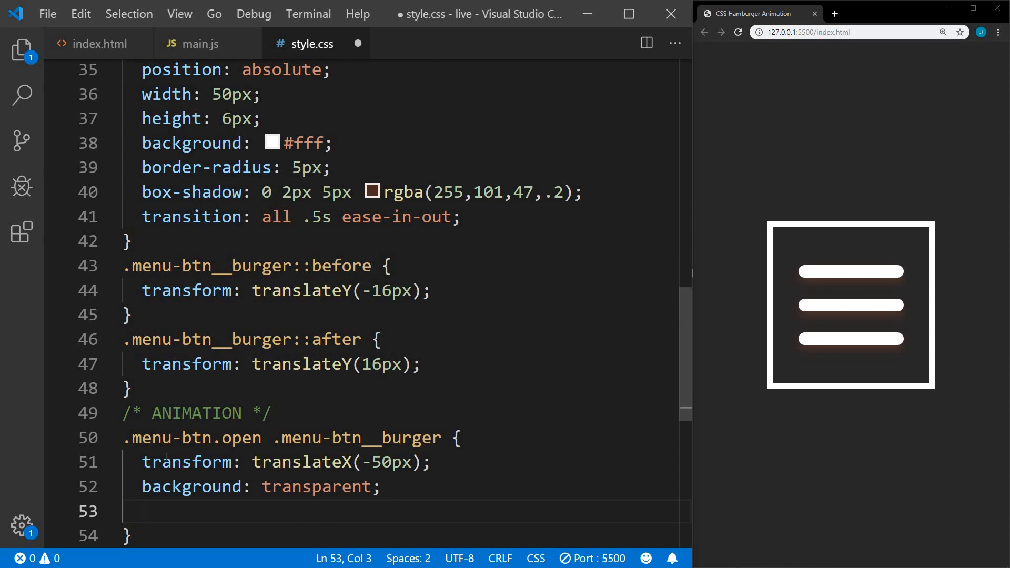
{"action": "type", "text": "box-shadow: none;"}
{"action": "type", "text": ".menu-btn.open .menu-btn__burger::before {"}
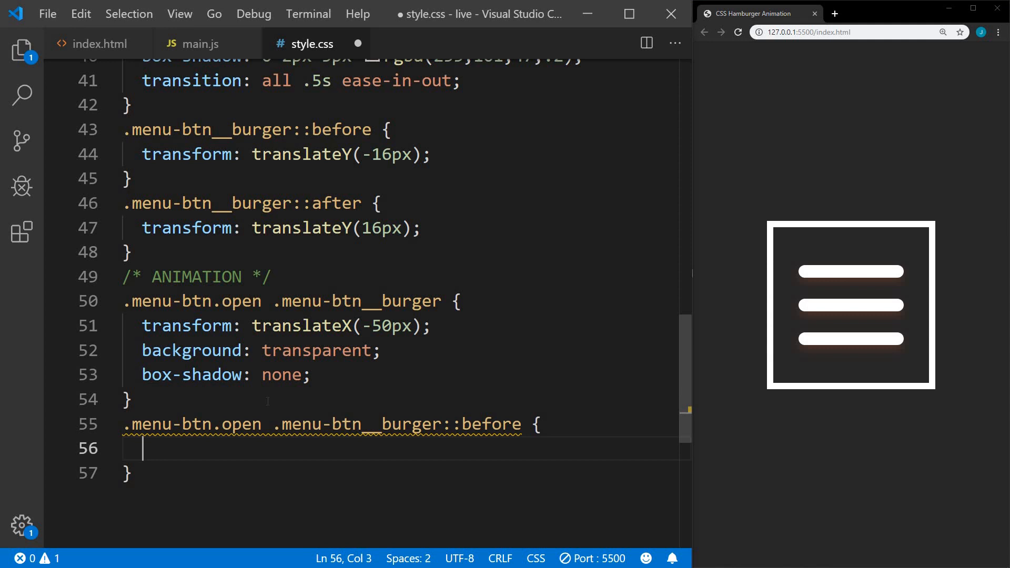
Step: Rotate the open ::before 45deg translate(35px, -35px) and ::after -45deg translate(35px, 35px)
{"action": "type", "text": "transform: rotate(45deg) translate(35px, -35px);"}
{"action": "type", "text": ".menu-btn.open .menu-btn__burger::after {"}
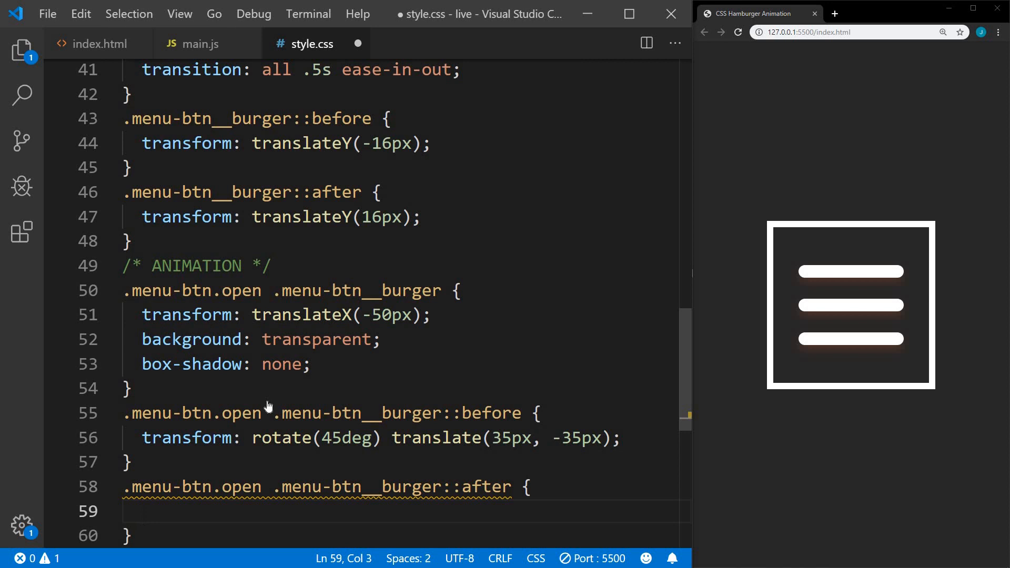
{"action": "type", "text": "transform: rotate(-45deg) translate(35px, 35px);"}
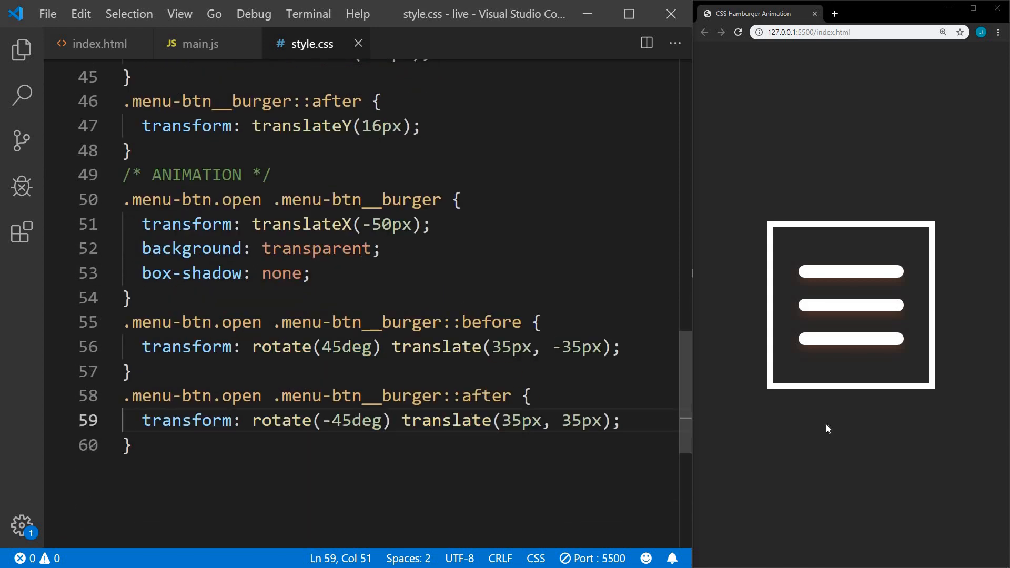
{"action": "mouse_move", "coordinate": [859, 360]}
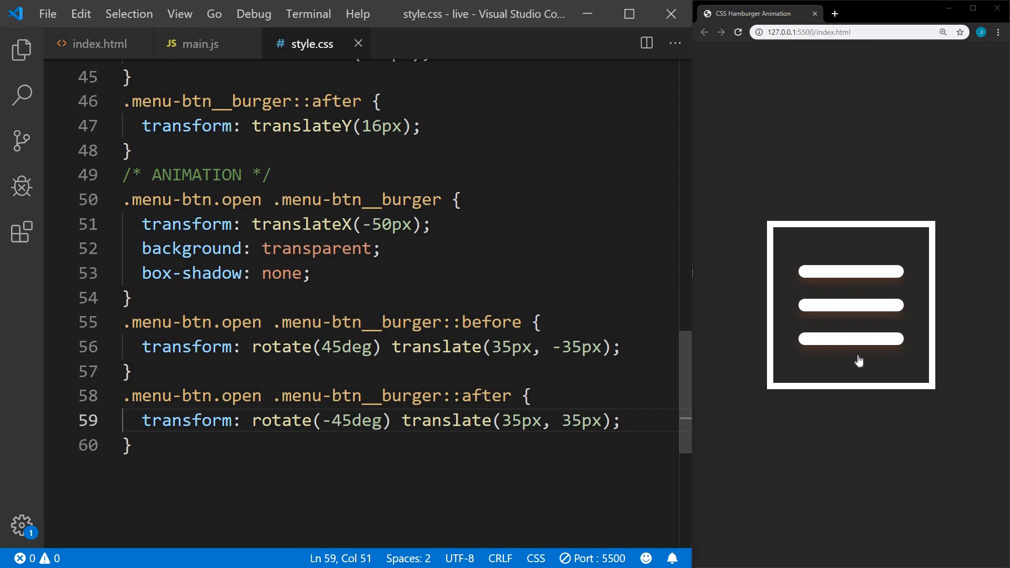
{"action": "left_click", "coordinate": [851, 305]}
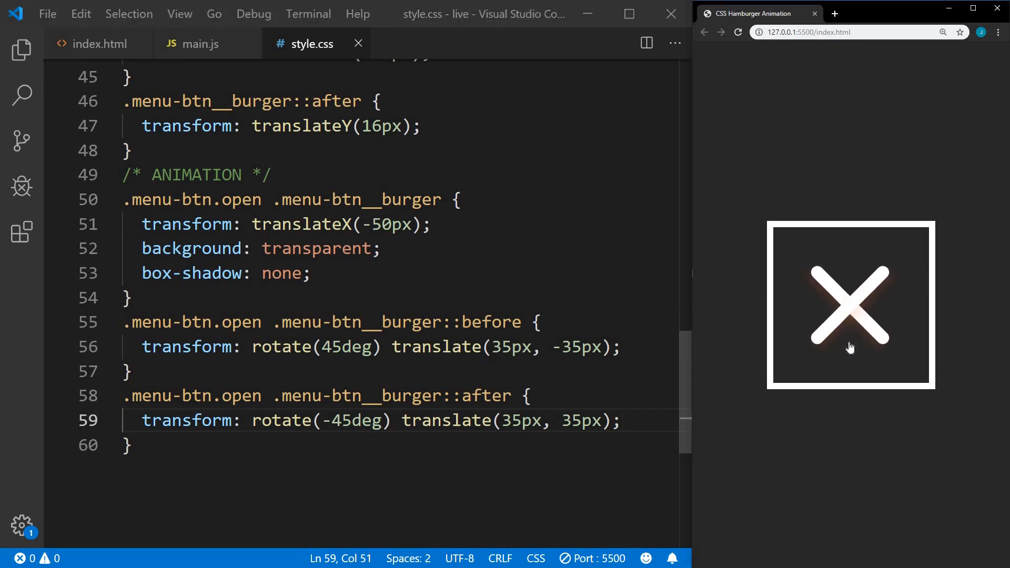
{"action": "left_click", "coordinate": [851, 315]}
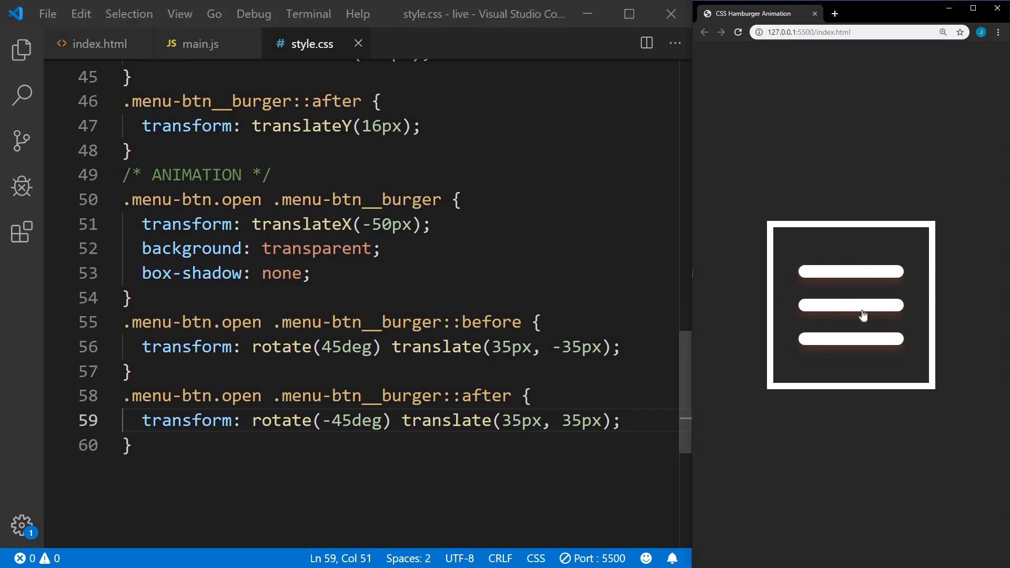
{"action": "mouse_move", "coordinate": [842, 355]}
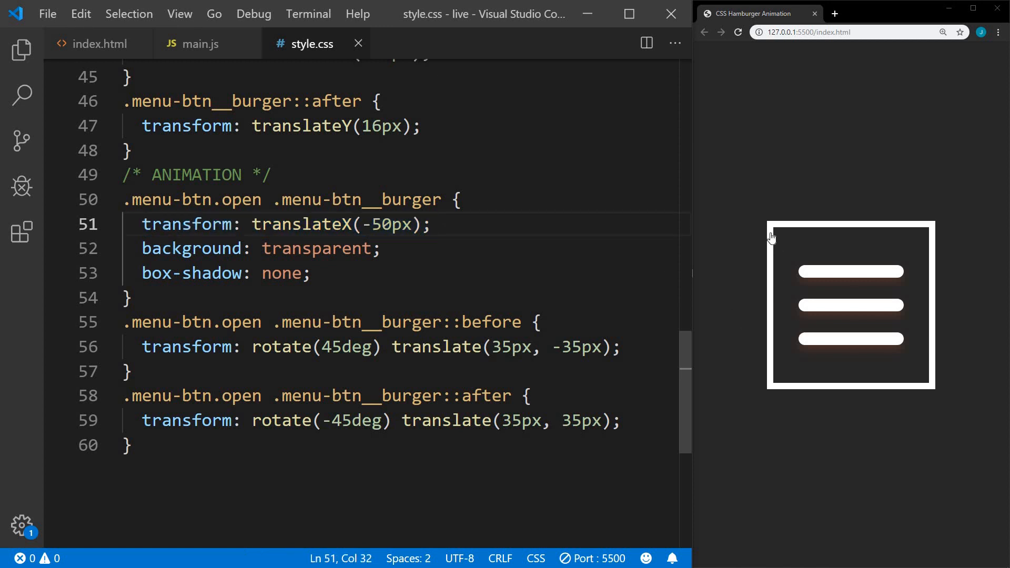
{"action": "mouse_move", "coordinate": [803, 238]}
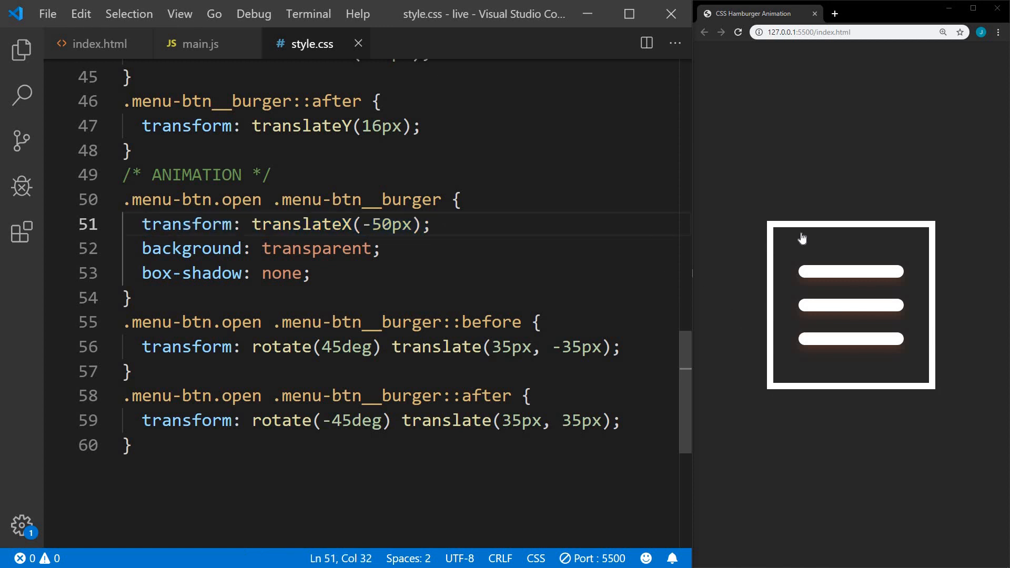
{"action": "mouse_move", "coordinate": [914, 237]}
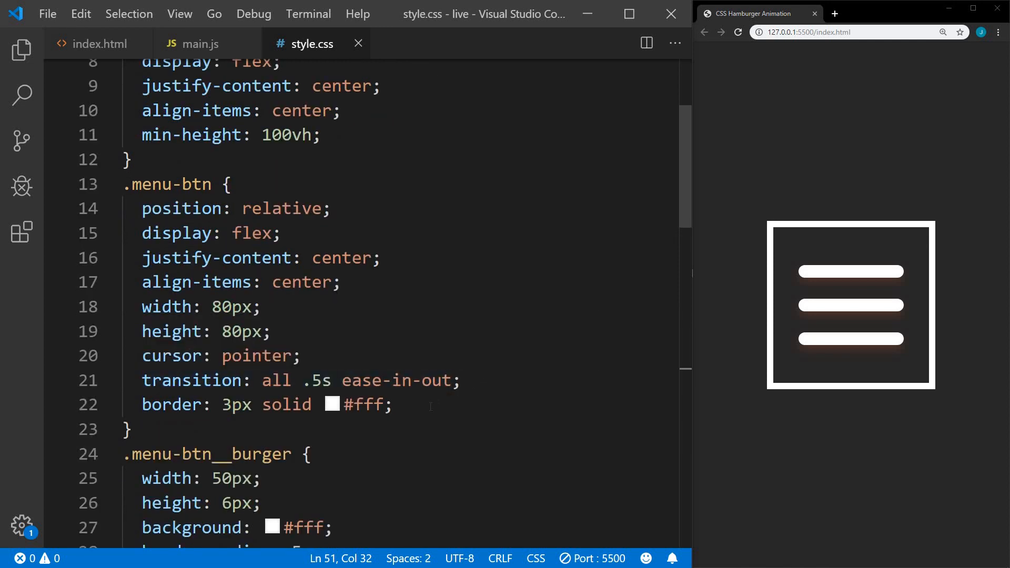
Step: Comment out the .menu-btn border and toggle the borderless lines into an X and back in Chrome
{"action": "key", "text": "Ctrl+/"}
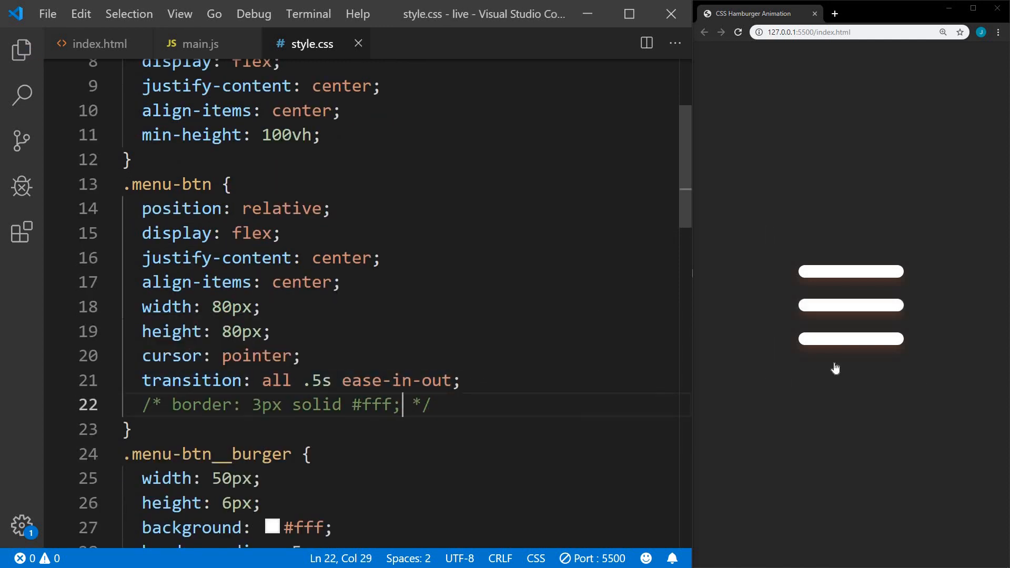
{"action": "left_click", "coordinate": [851, 306]}
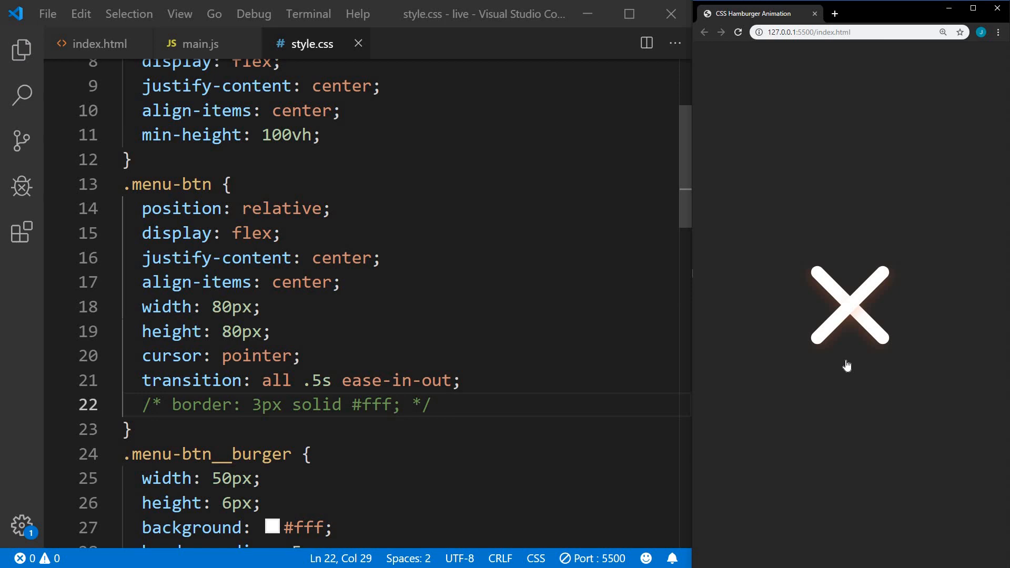
{"action": "left_click", "coordinate": [850, 305]}
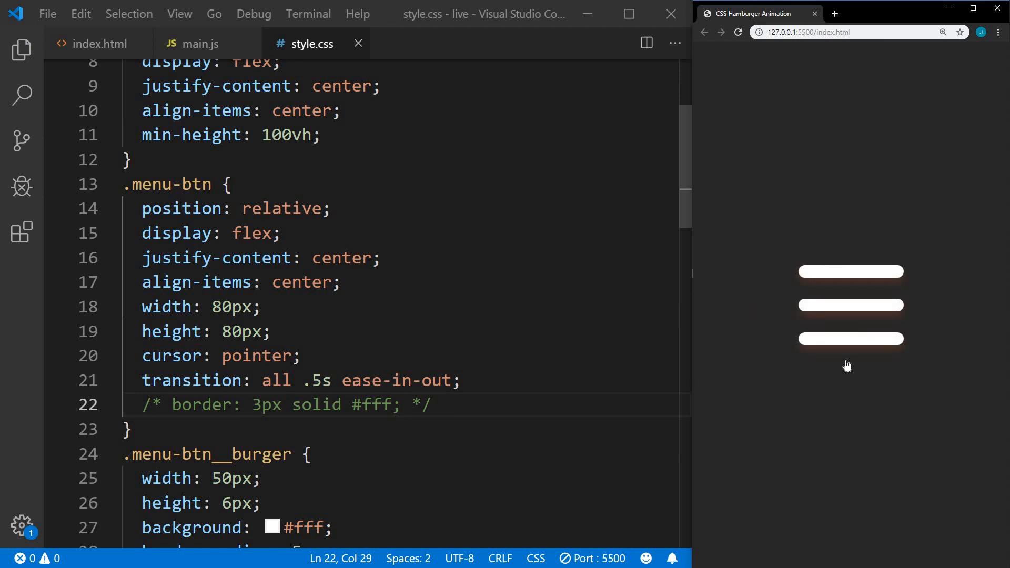